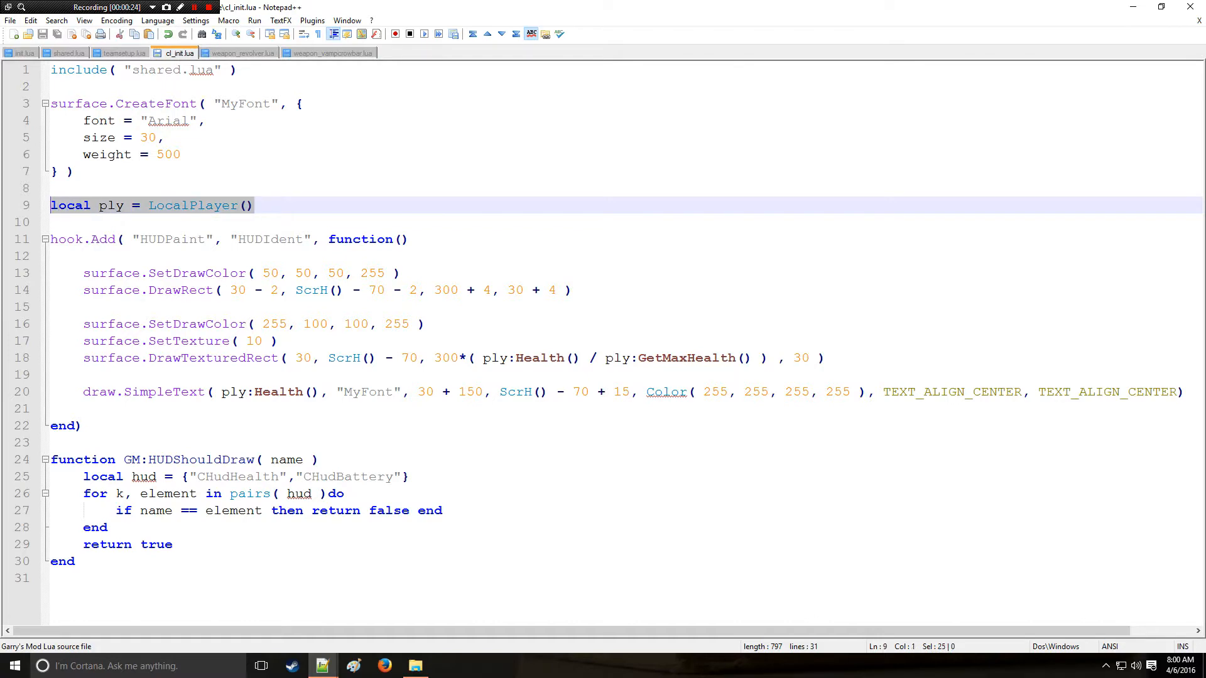
Relocate `local ply = LocalPlayer()` from cl_init.lua's top level into the HUDPaint hook body.
{"action": "key", "text": "Delete"}
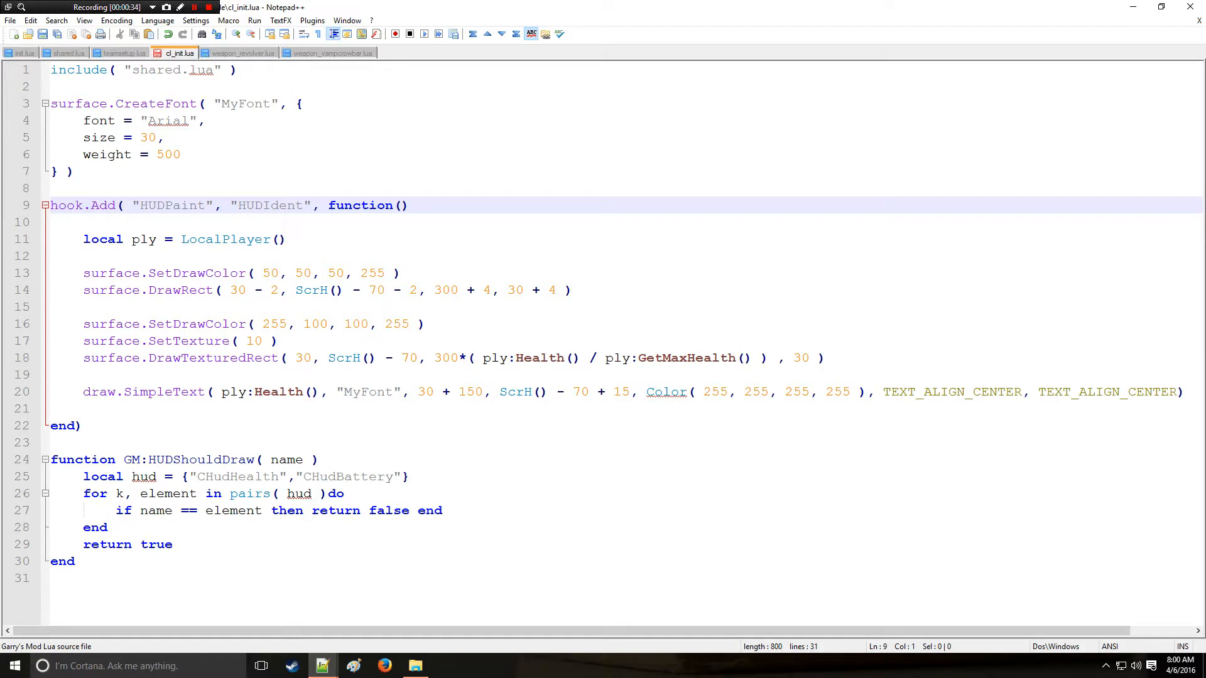
{"action": "double_click", "coordinate": [232, 392]}
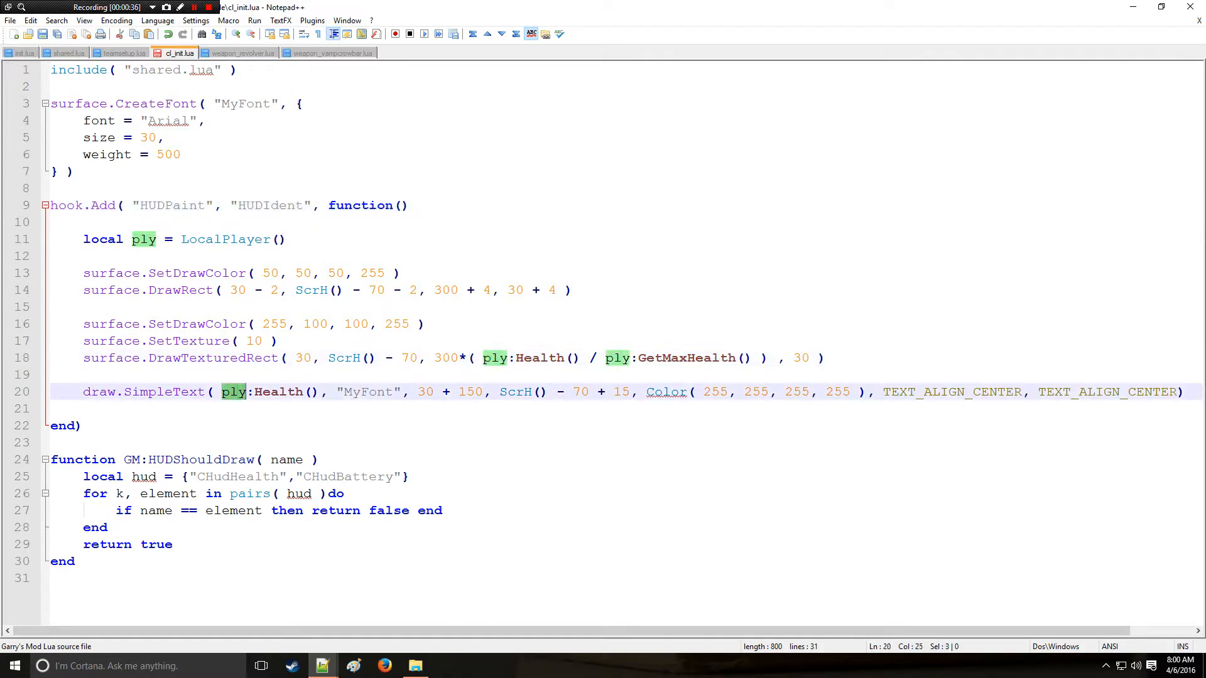
{"action": "left_click", "coordinate": [73, 205]}
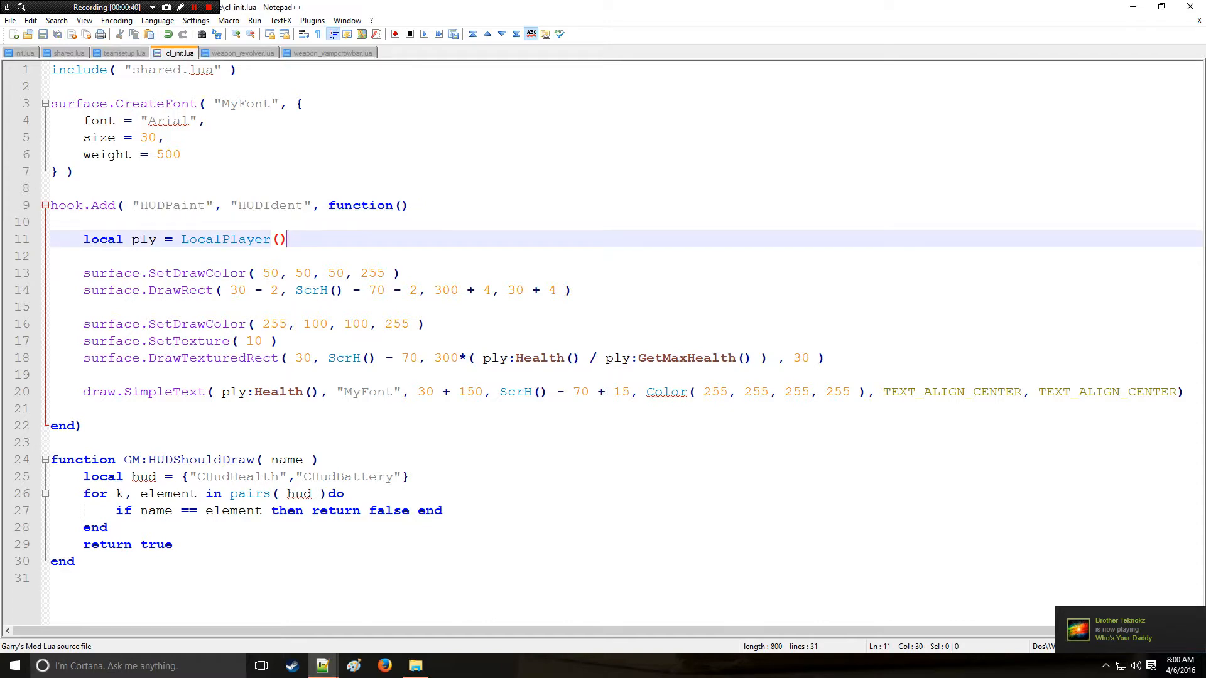
At the end of init.lua, begin a function GM:PlayerCanSeePlayersChat declaration.
{"action": "left_click", "coordinate": [27, 52]}
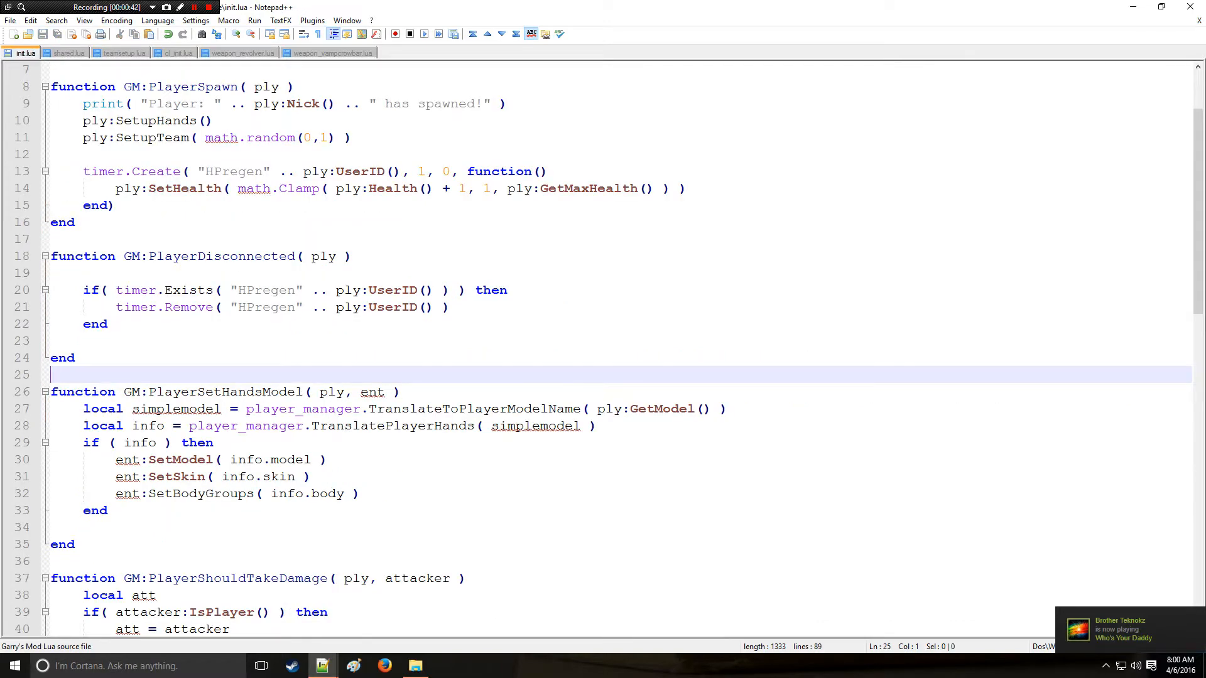
{"action": "scroll", "scroll_direction": "down", "scroll_amount": 3}
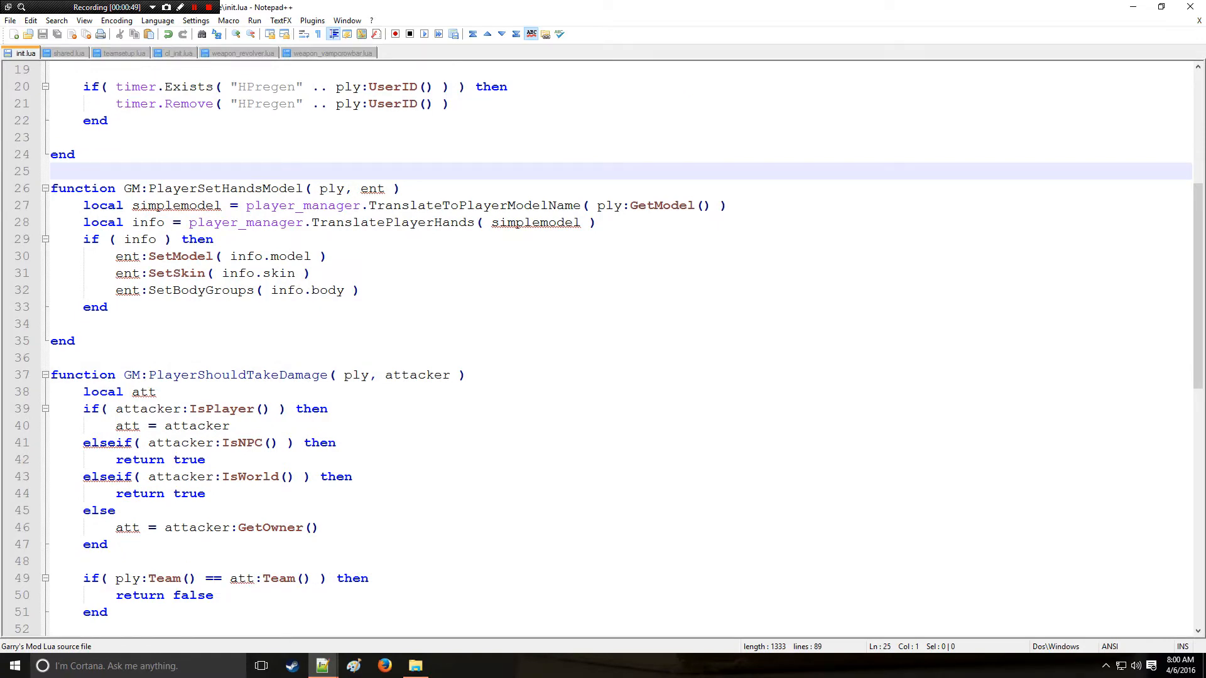
{"action": "scroll", "scroll_direction": "down", "scroll_amount": 3}
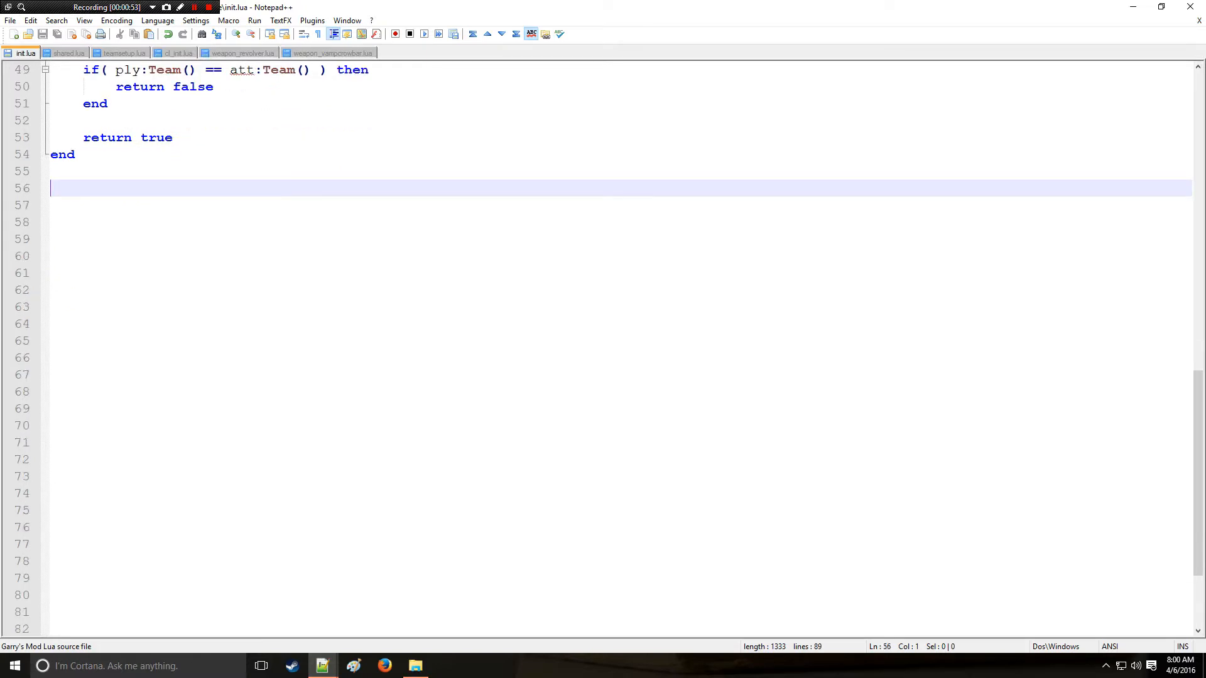
{"action": "type", "text": "funct"}
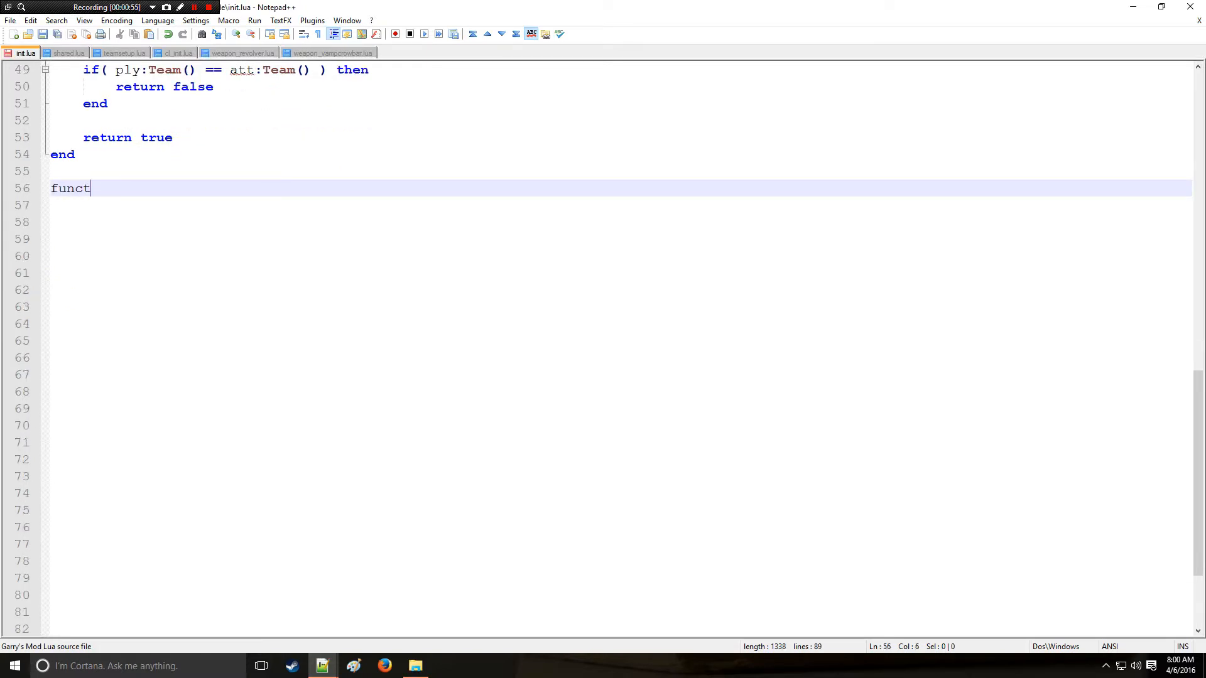
{"action": "type", "text": "ion GM:"}
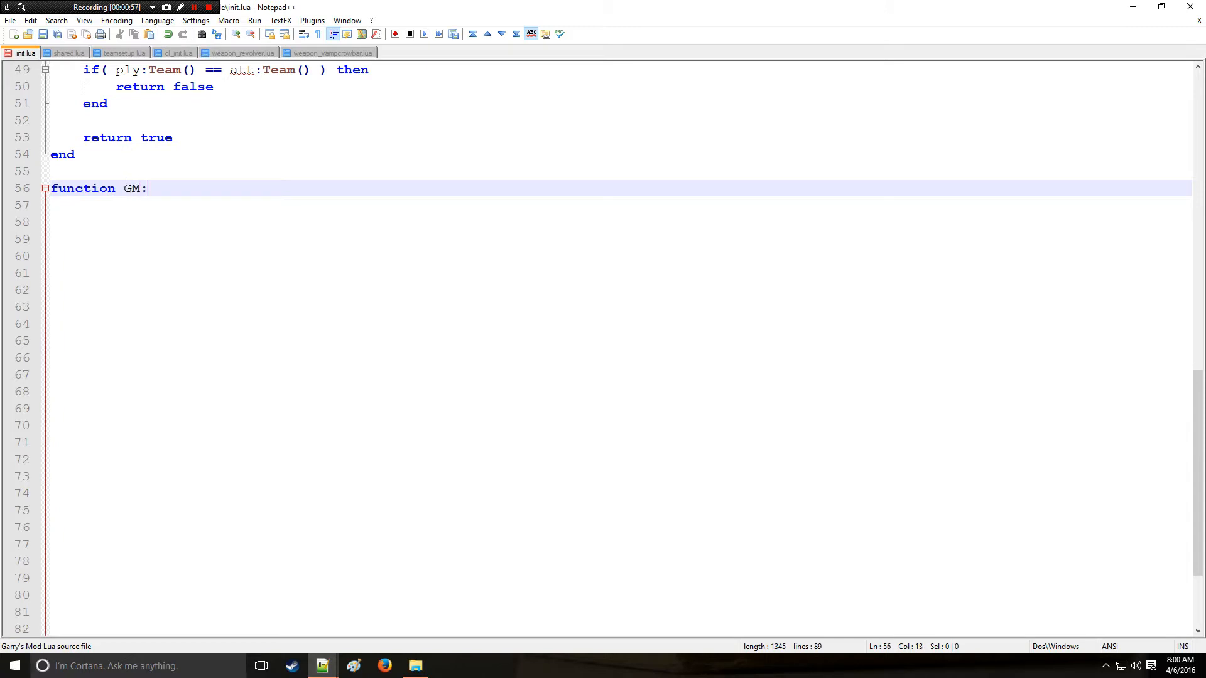
{"action": "type", "text": "PlayerCanSe"}
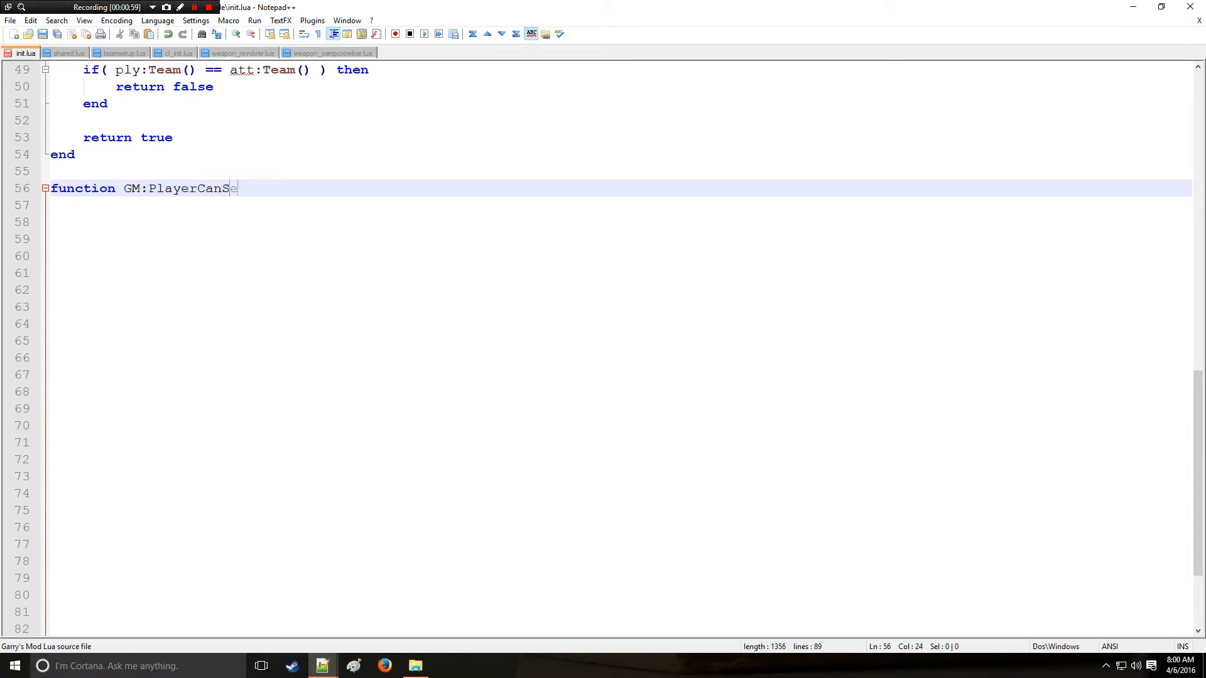
{"action": "type", "text": "eePlayersChat"}
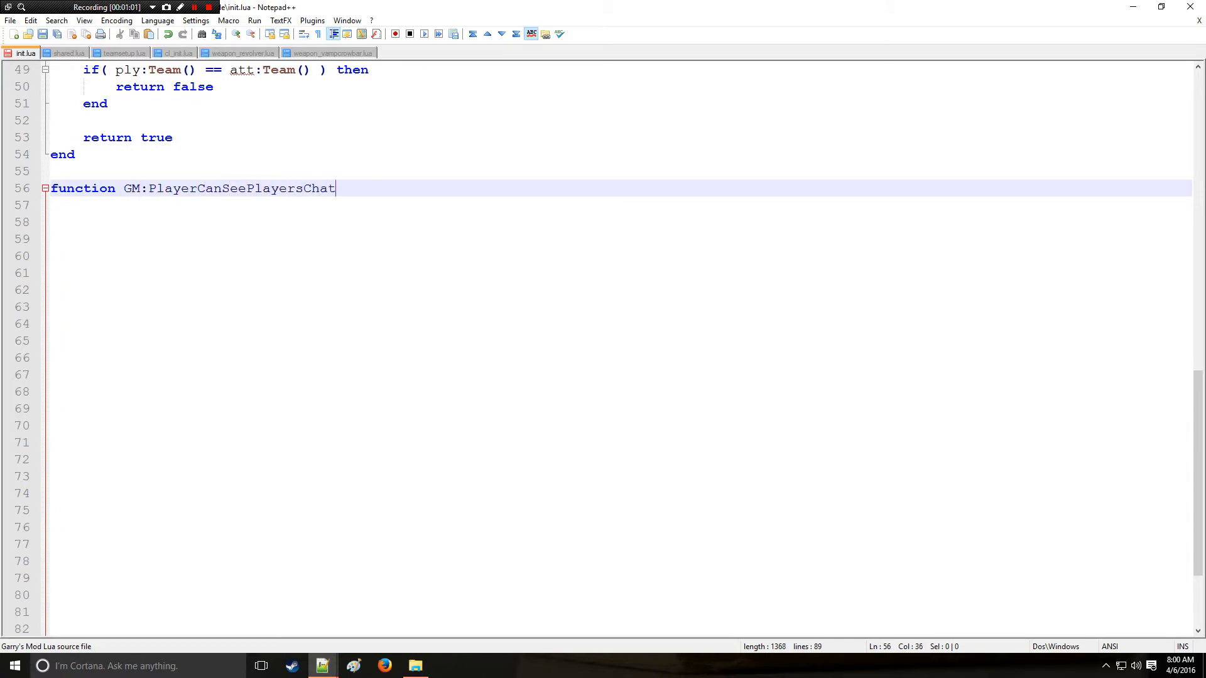
Give the header the parameters text, teamOnly, listener and speaker.
{"action": "type", "text": "( te)"}
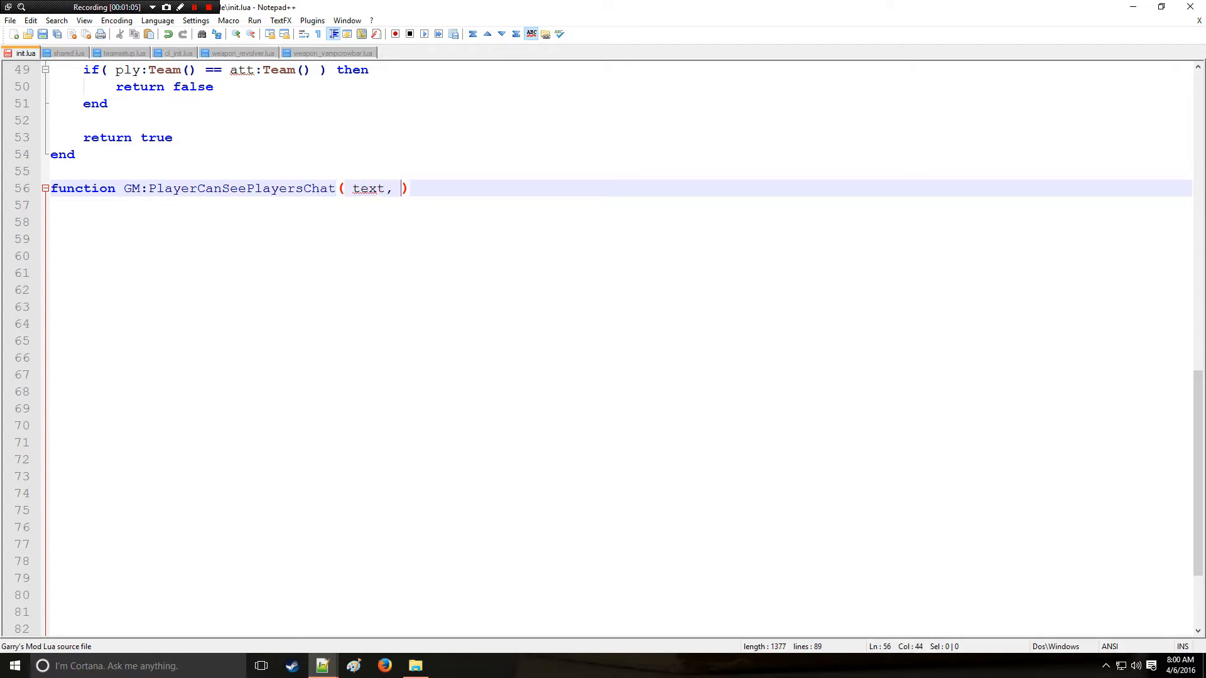
{"action": "type", "text": "teamOn"}
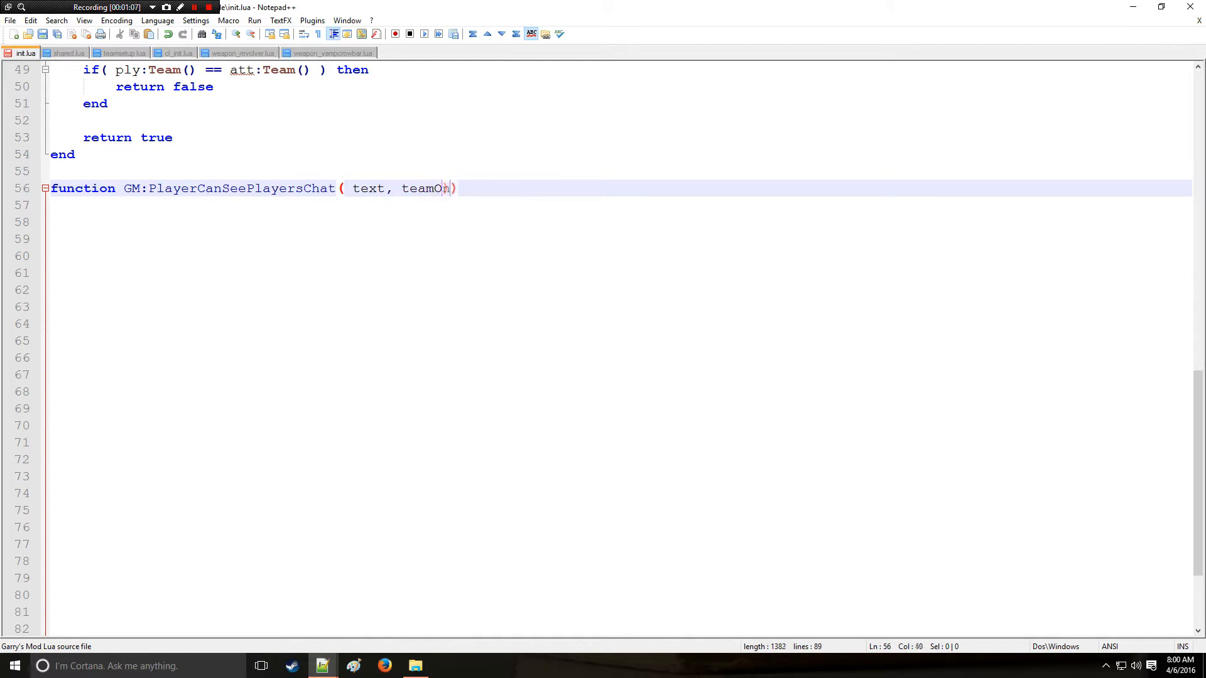
{"action": "type", "text": "ly"}
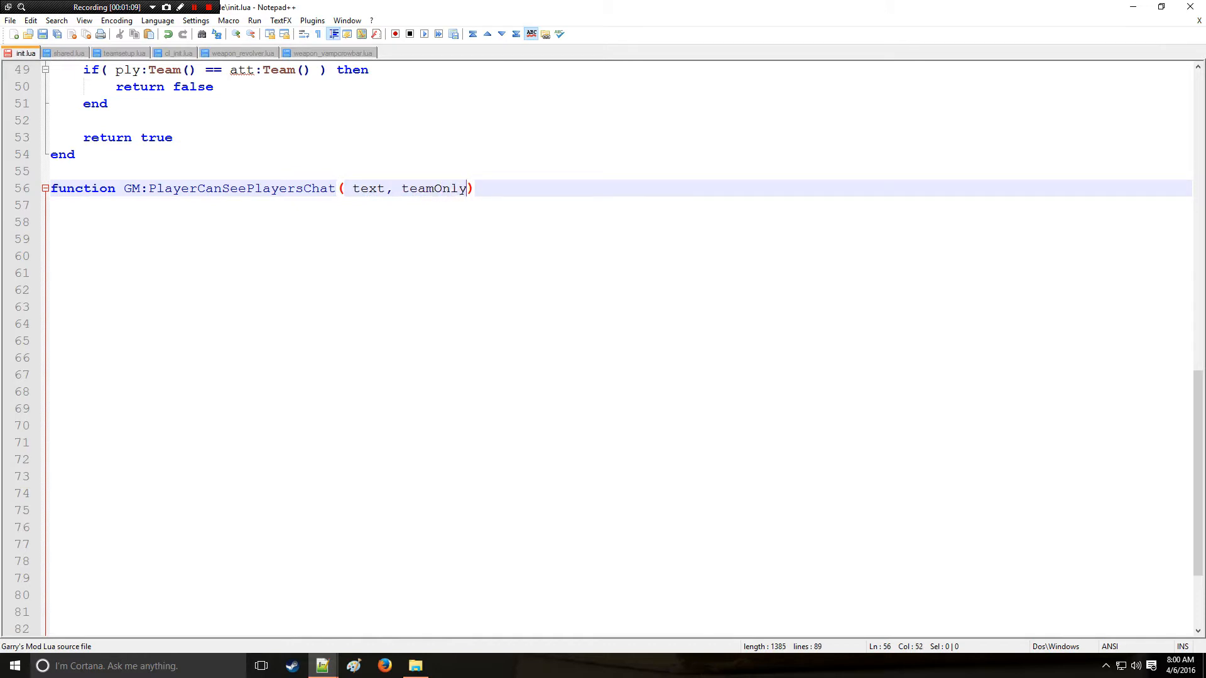
{"action": "type", "text": ","}
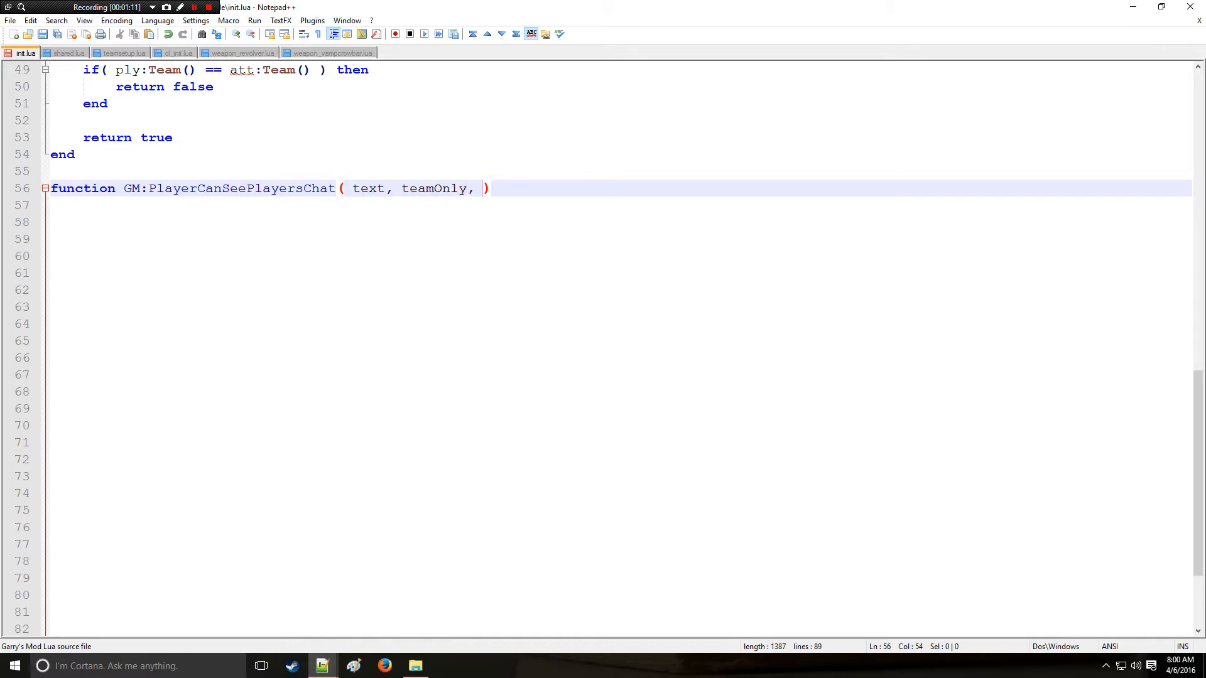
{"action": "type", "text": "lister"}
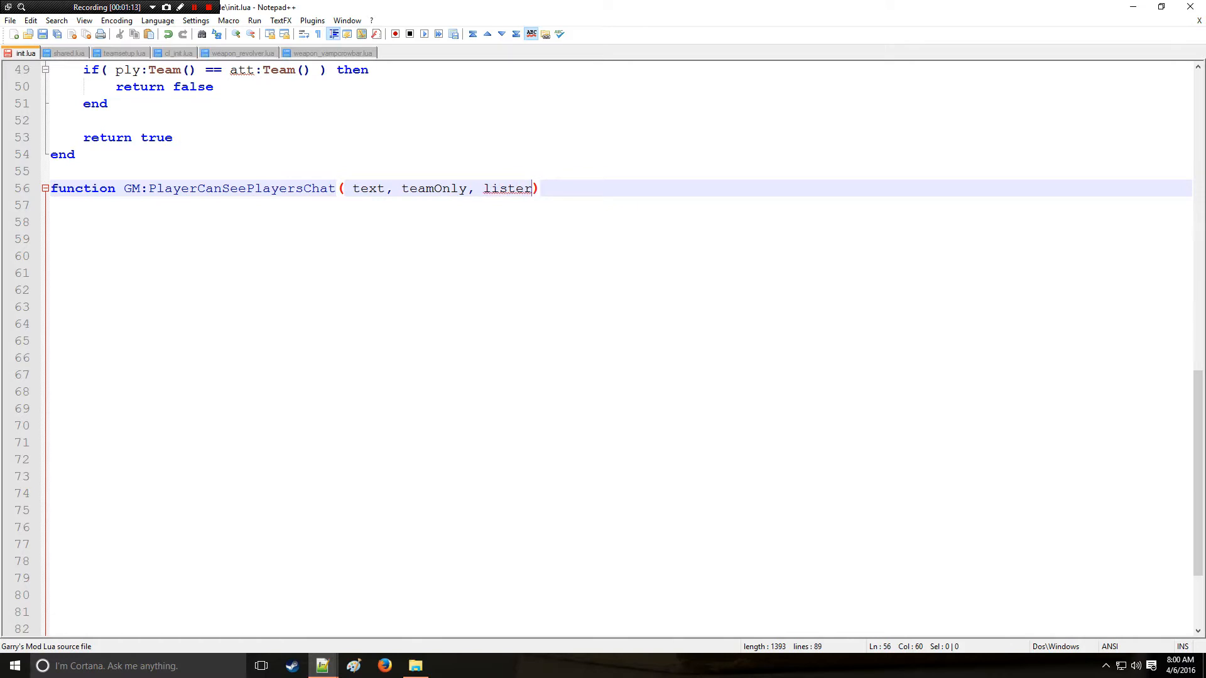
{"action": "type", "text": "er,"}
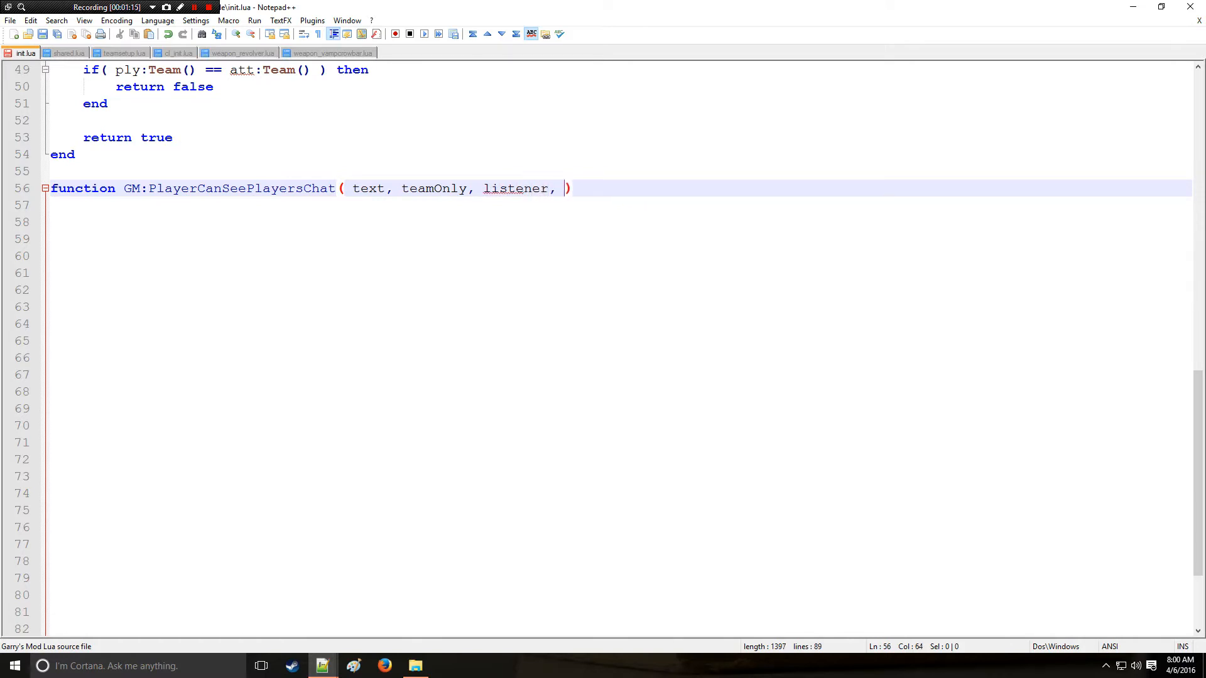
{"action": "type", "text": "speaker"}
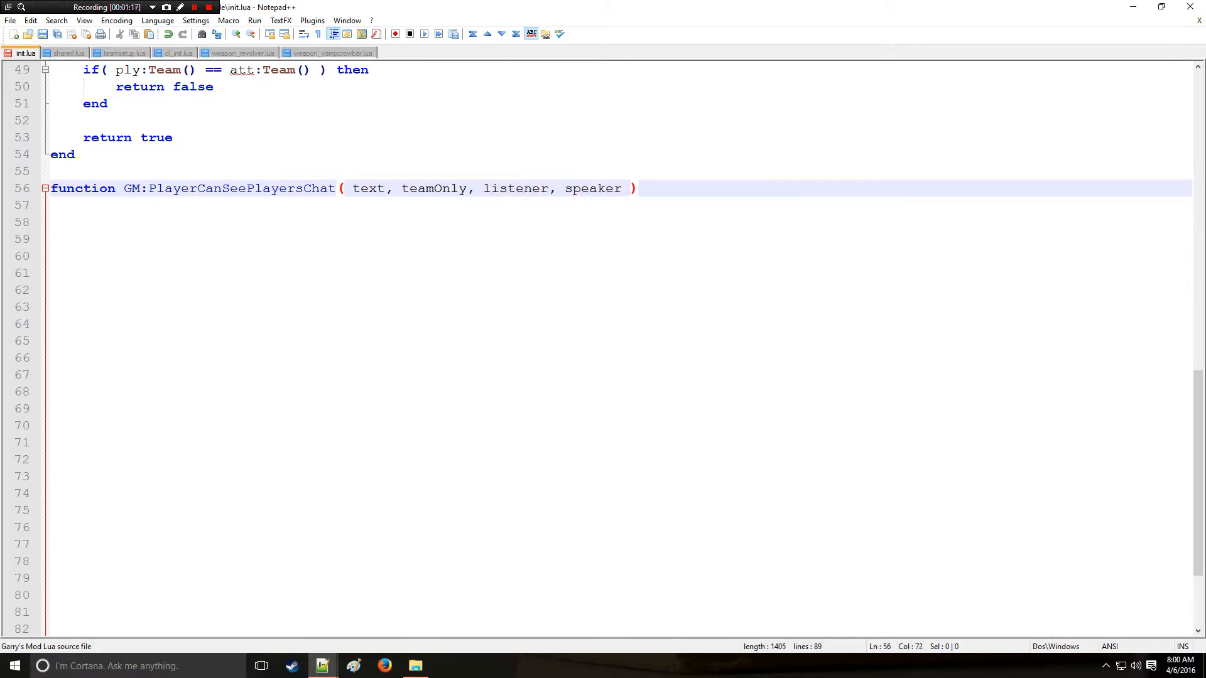
{"action": "left_click", "coordinate": [377, 188]}
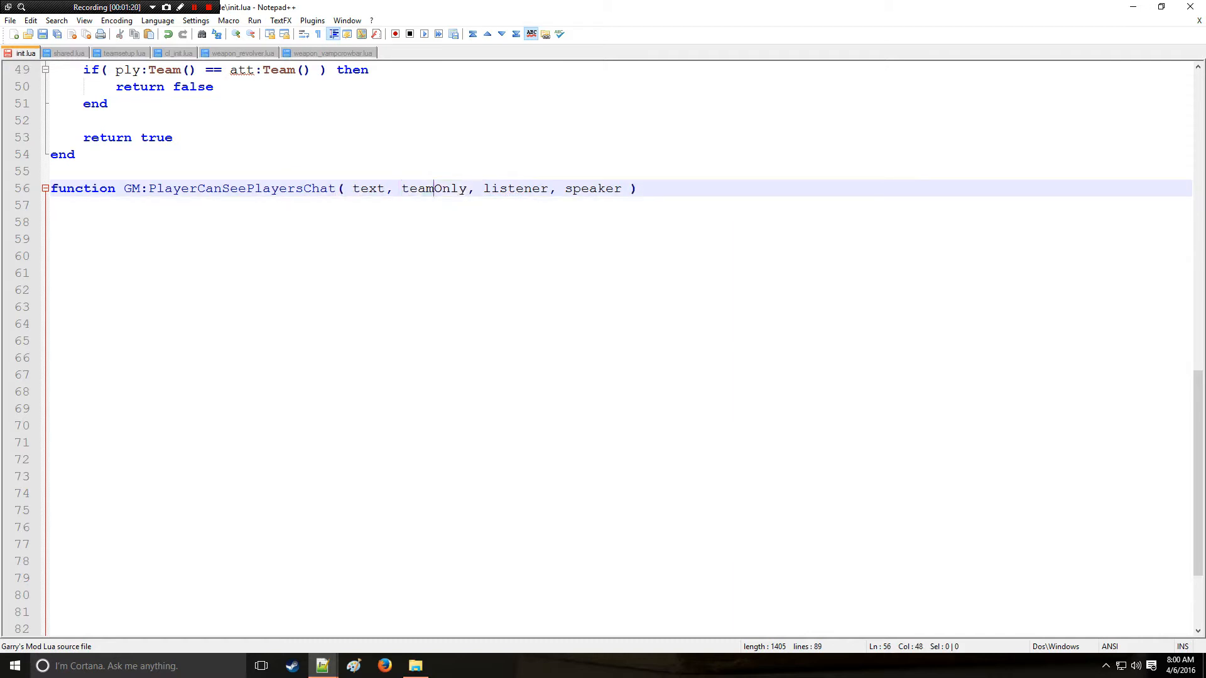
{"action": "double_click", "coordinate": [593, 189]}
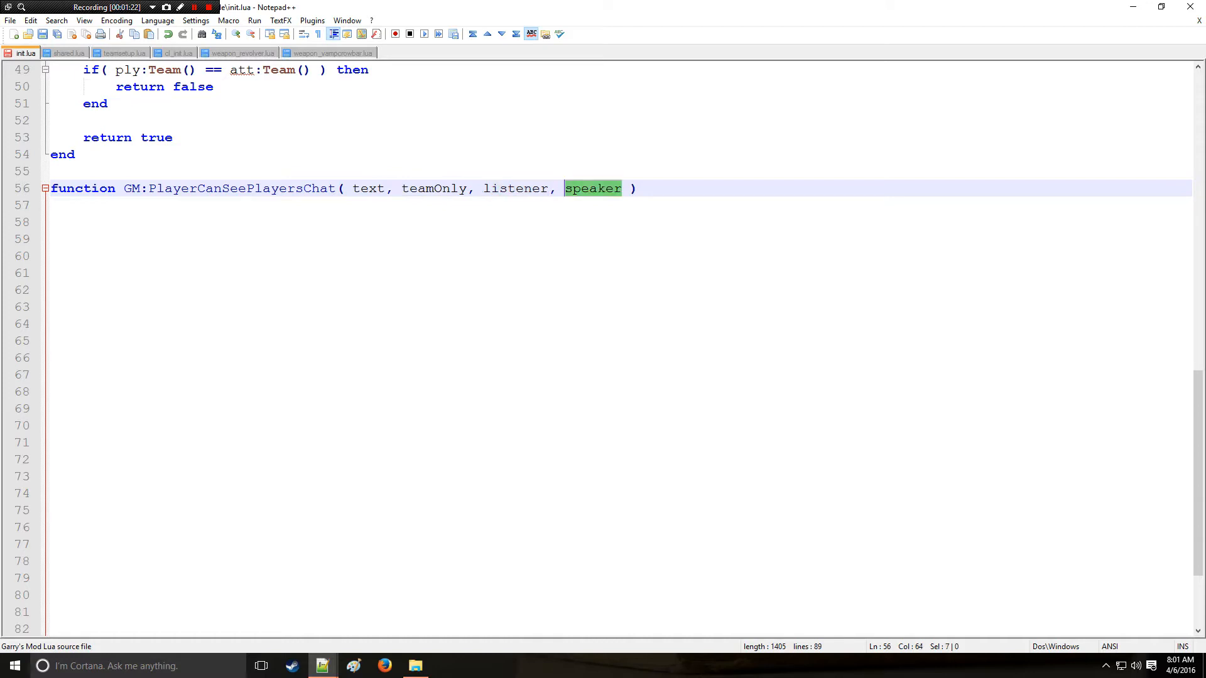
{"action": "double_click", "coordinate": [515, 188]}
{"action": "type", "text": "end"}
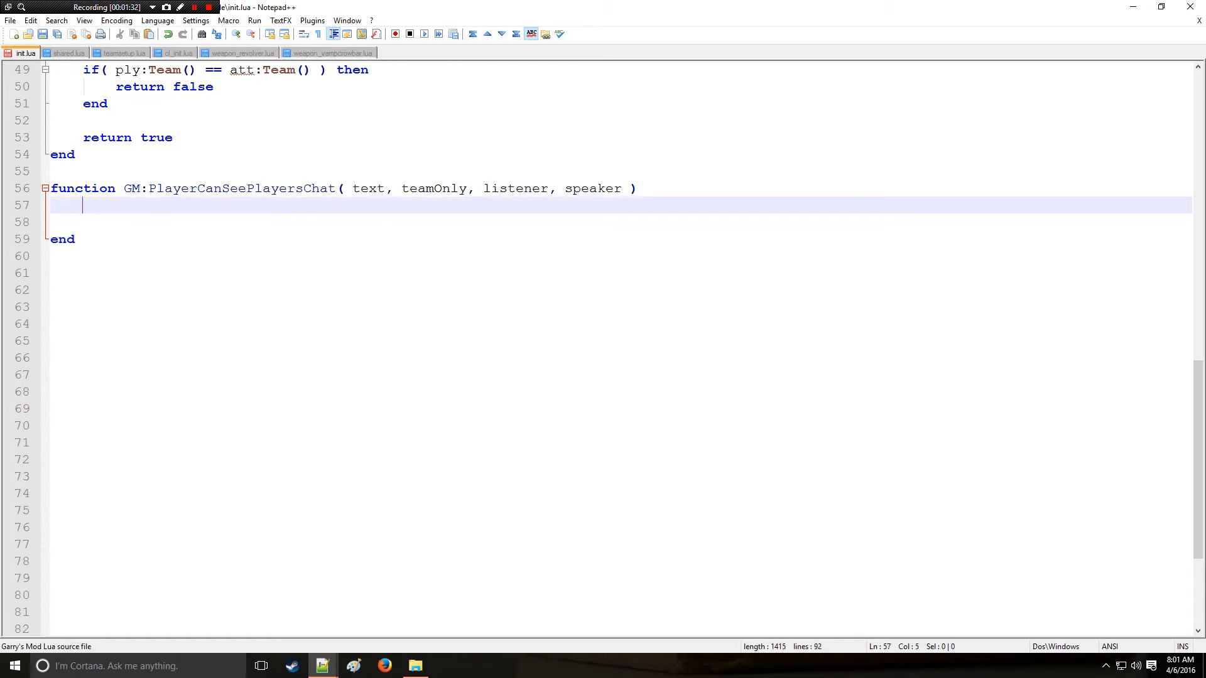
Add `local dist = listener:GetPos():Distance( speaker:GetPos() )` with a blank line beneath.
{"action": "type", "text": "local"}
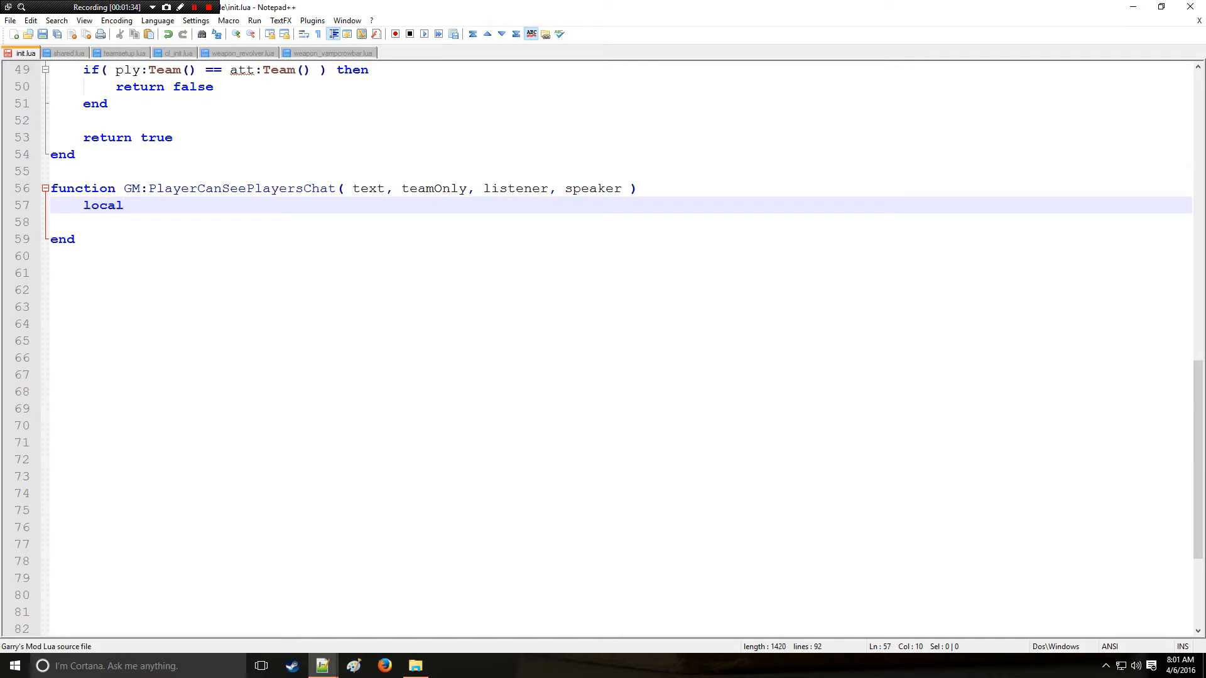
{"action": "type", "text": "dist"}
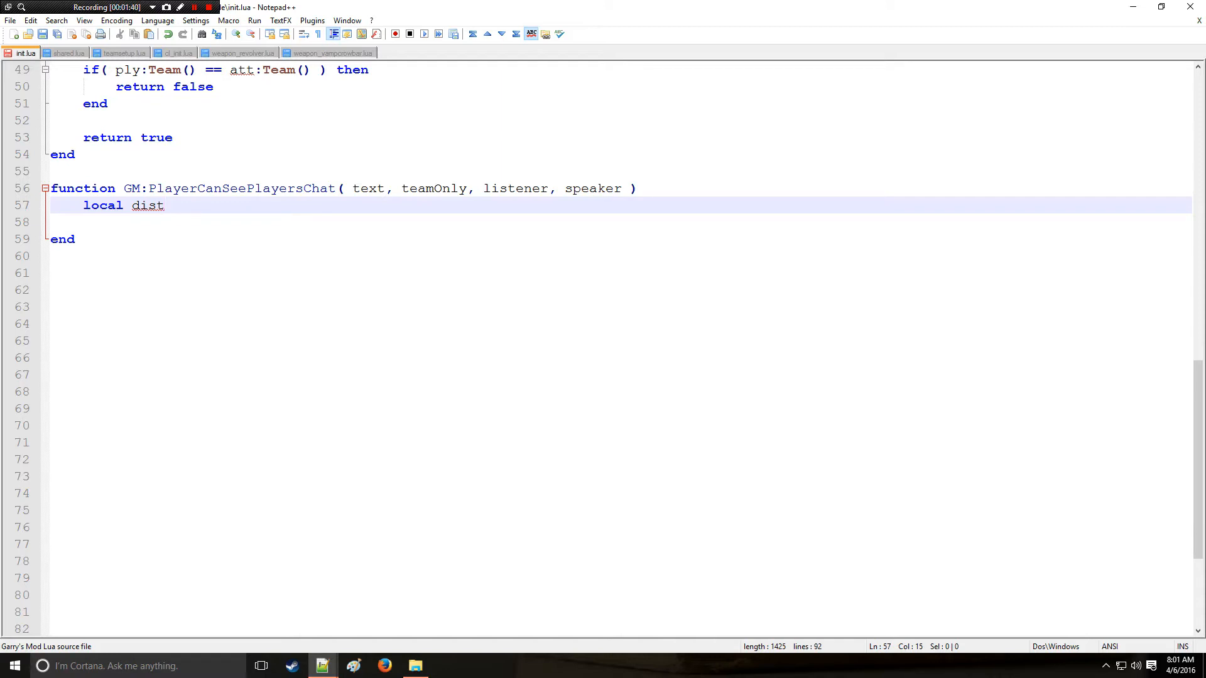
{"action": "type", "text": "="}
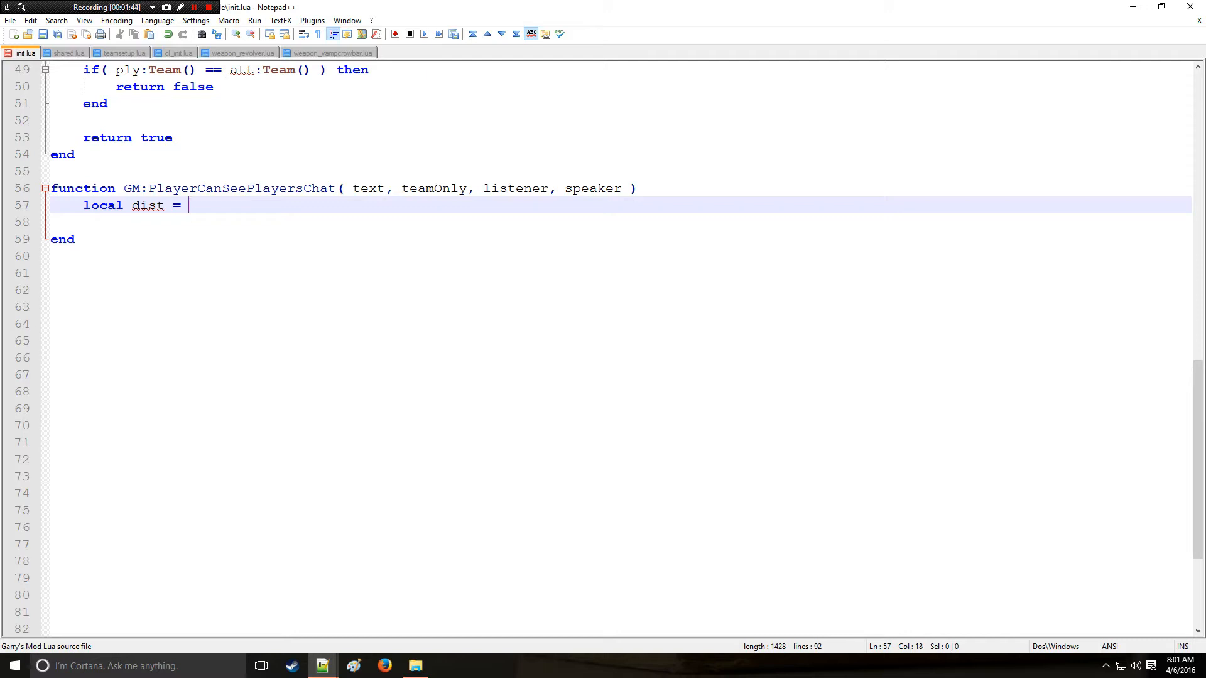
{"action": "type", "text": "list"}
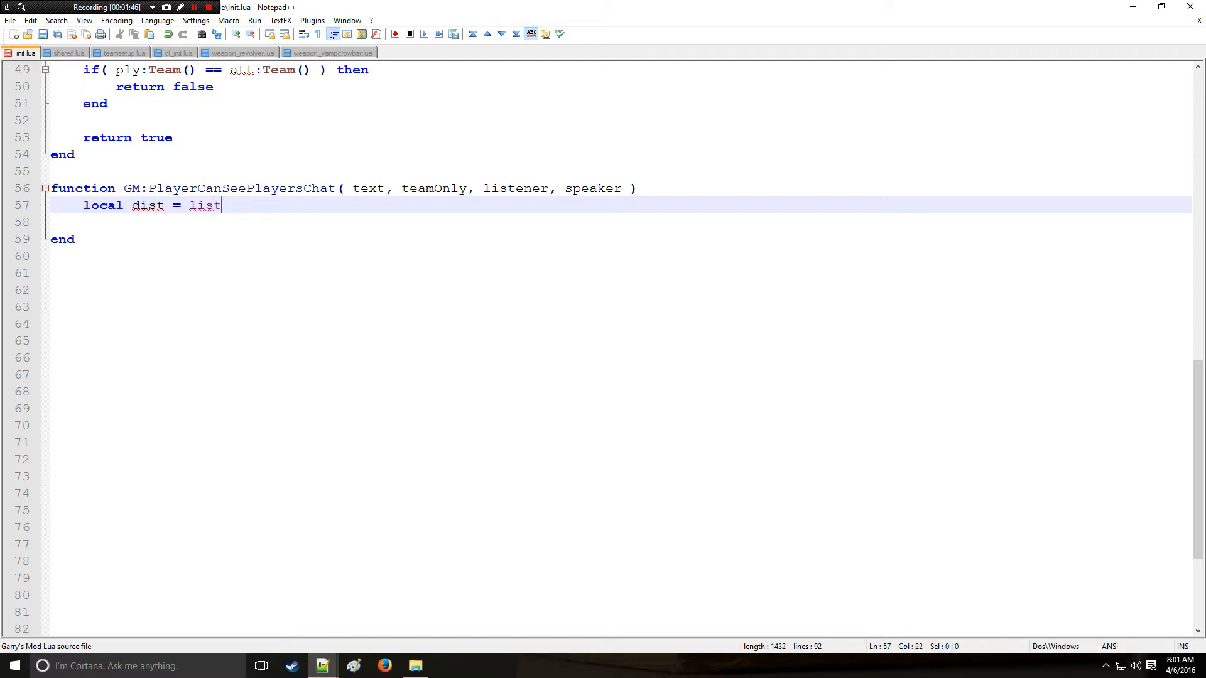
{"action": "type", "text": "ener:GetPos"}
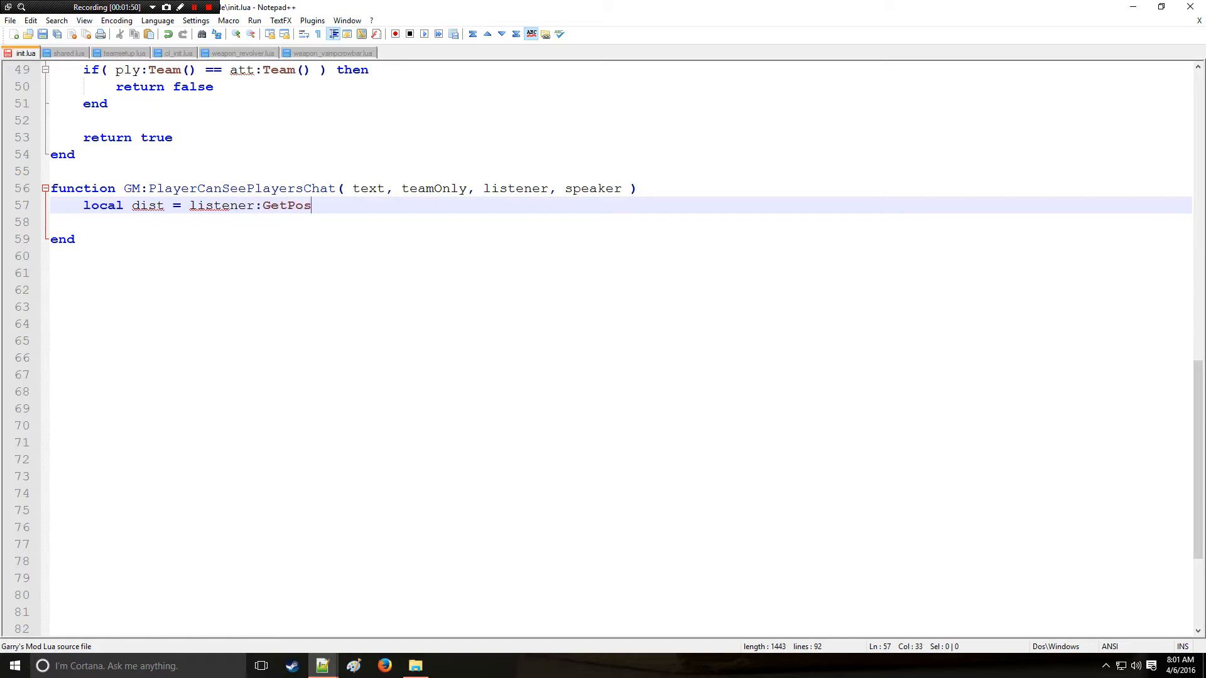
{"action": "type", "text": "()"}
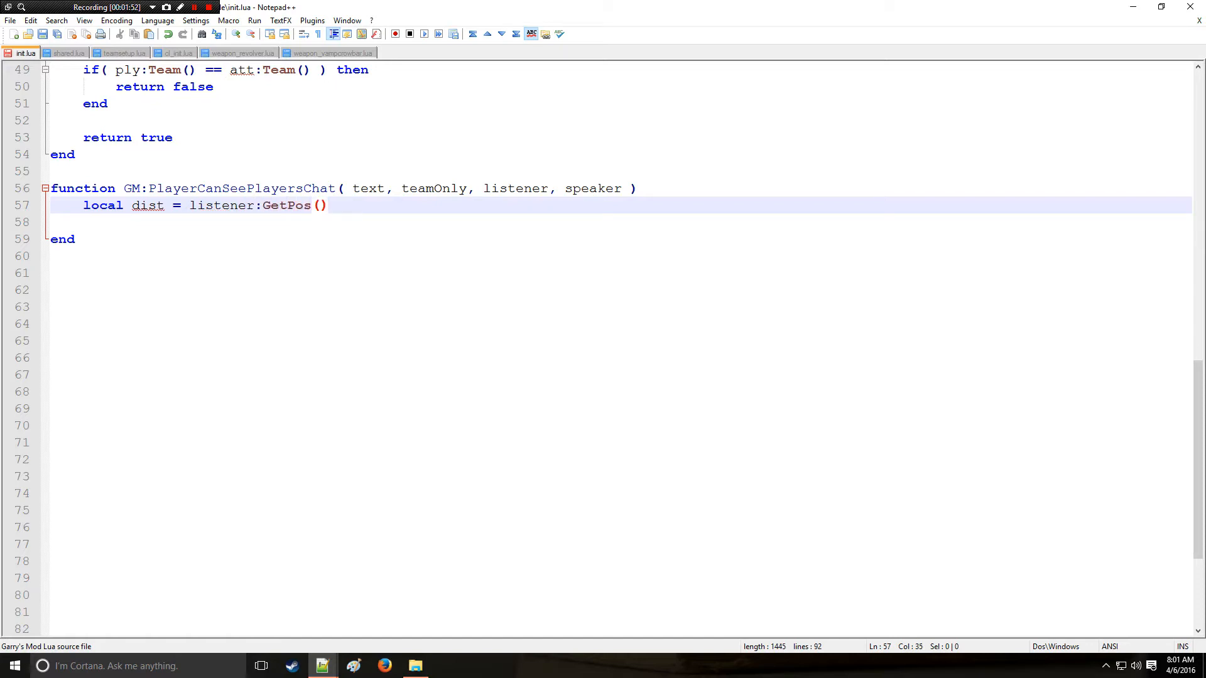
{"action": "type", "text": ":"}
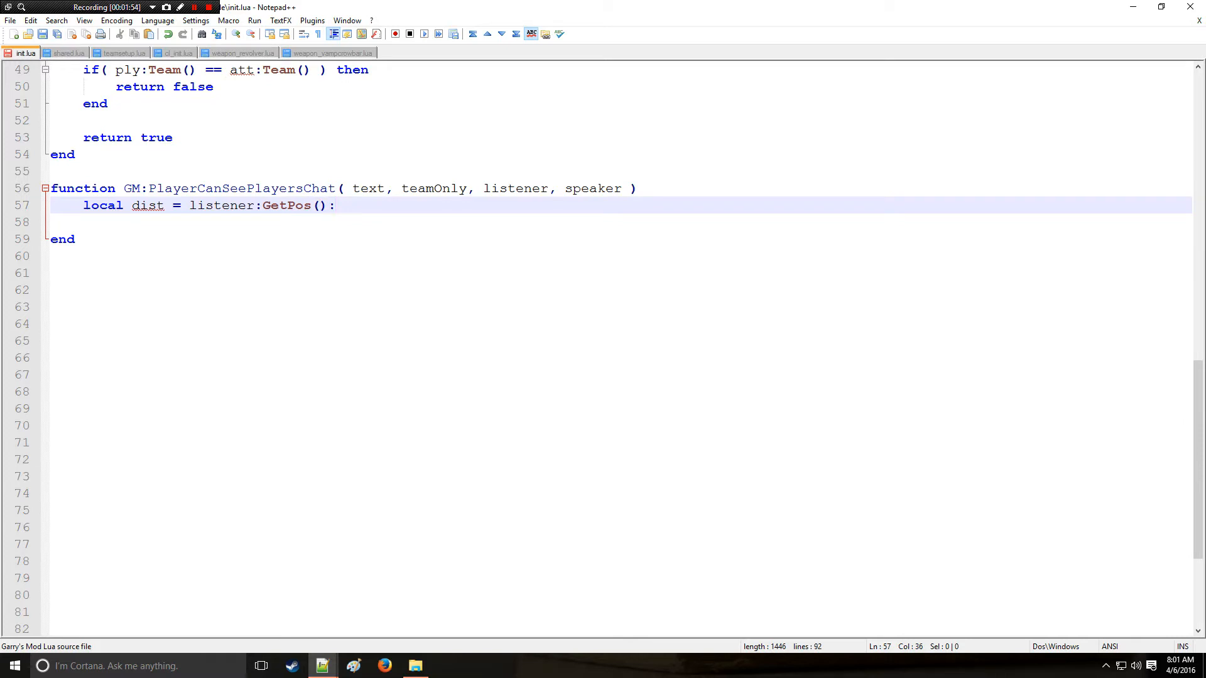
{"action": "type", "text": "Distance"}
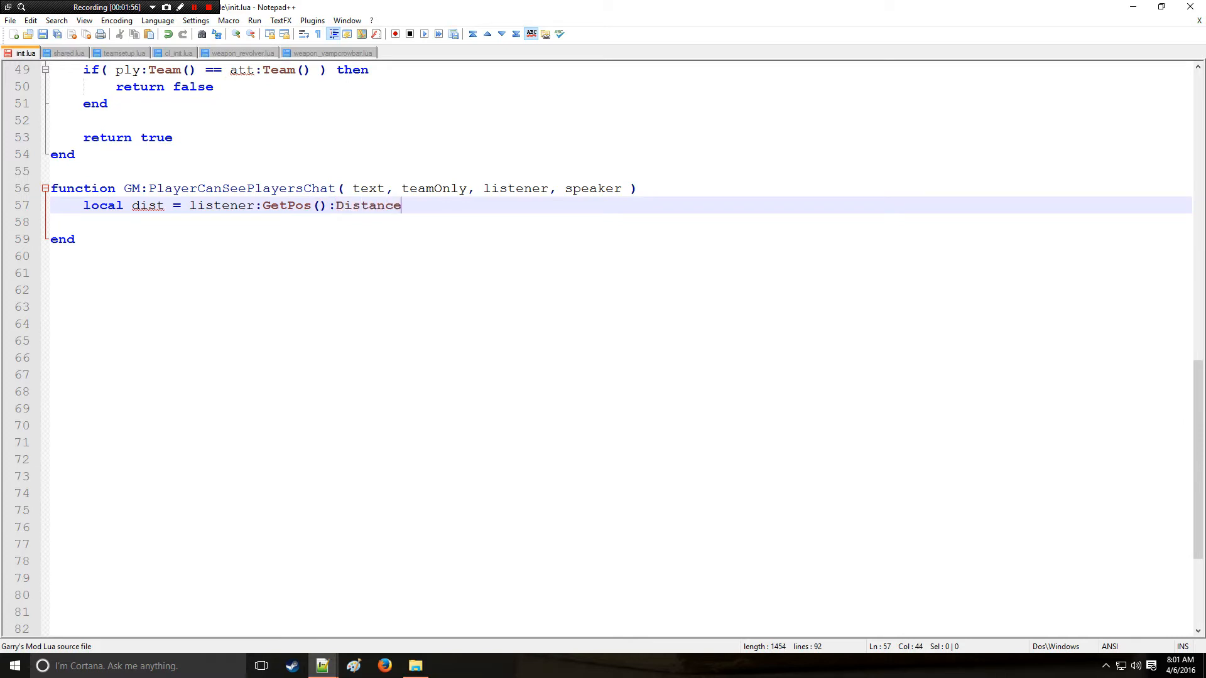
{"action": "type", "text": "( )"}
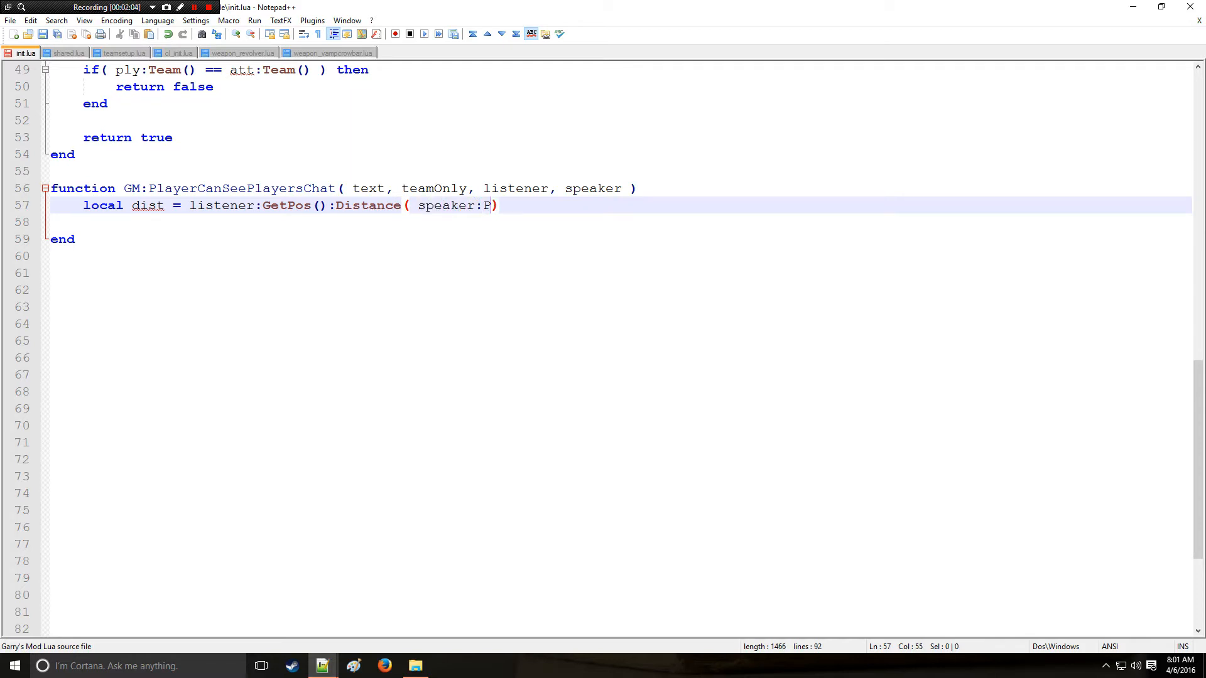
{"action": "type", "text": "etPos("}
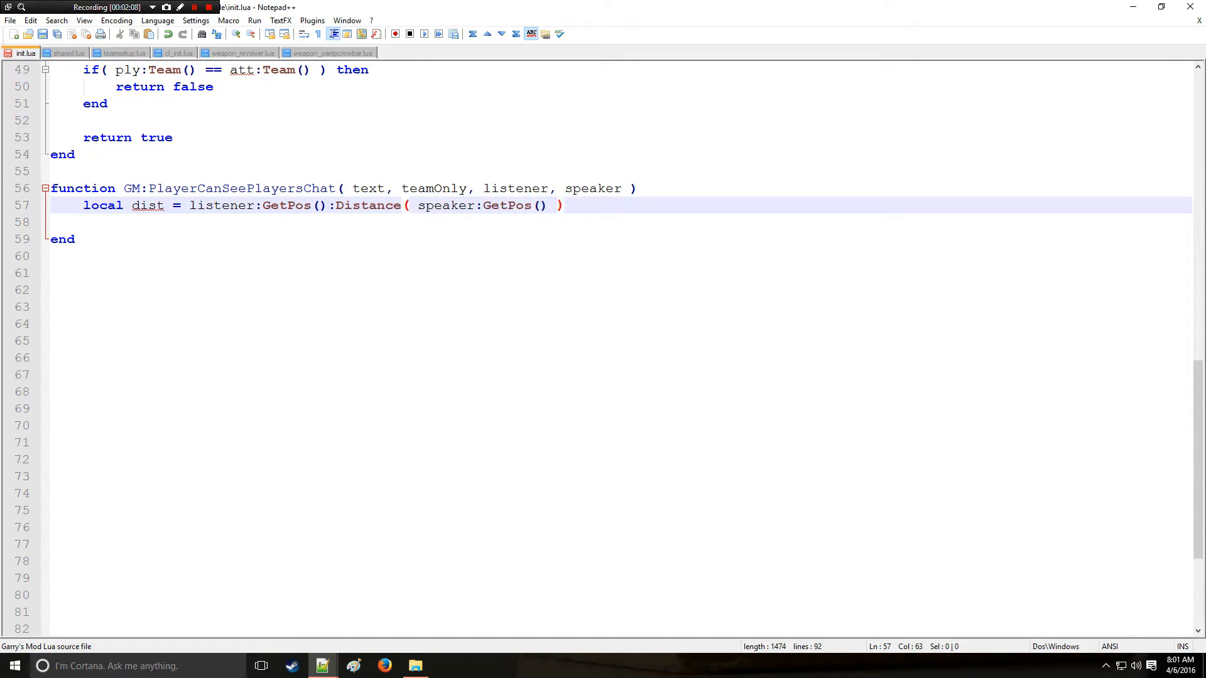
{"action": "double_click", "coordinate": [480, 205]}
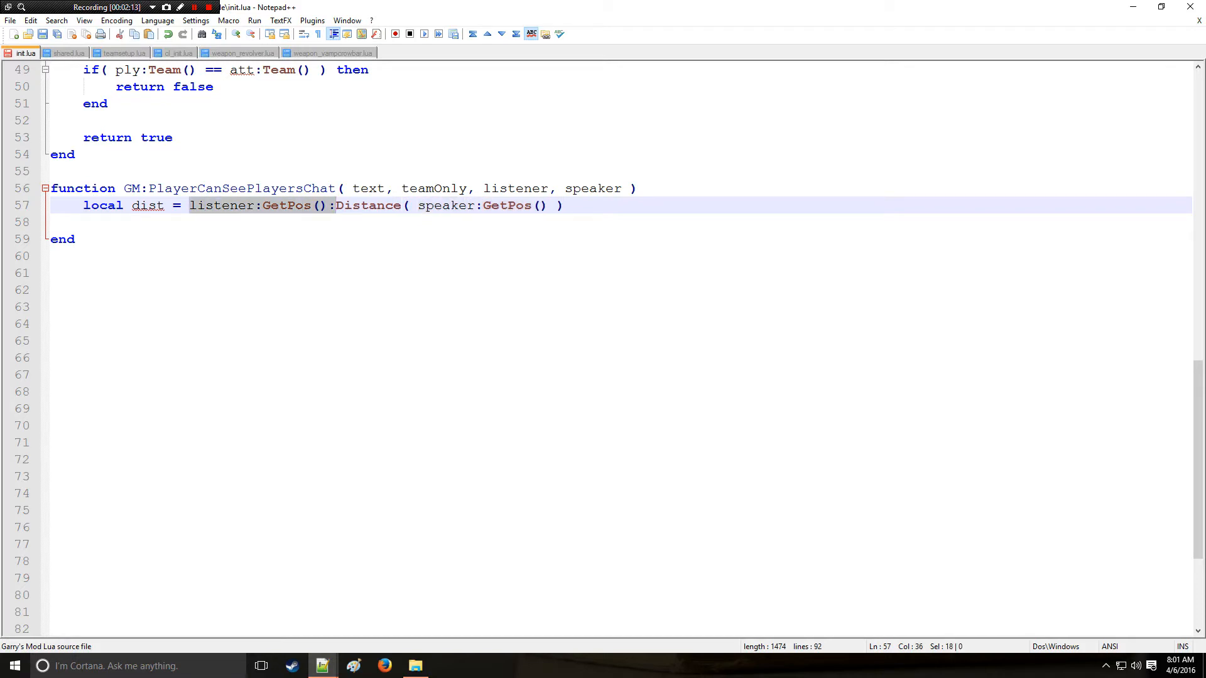
{"action": "left_click", "coordinate": [562, 206]}
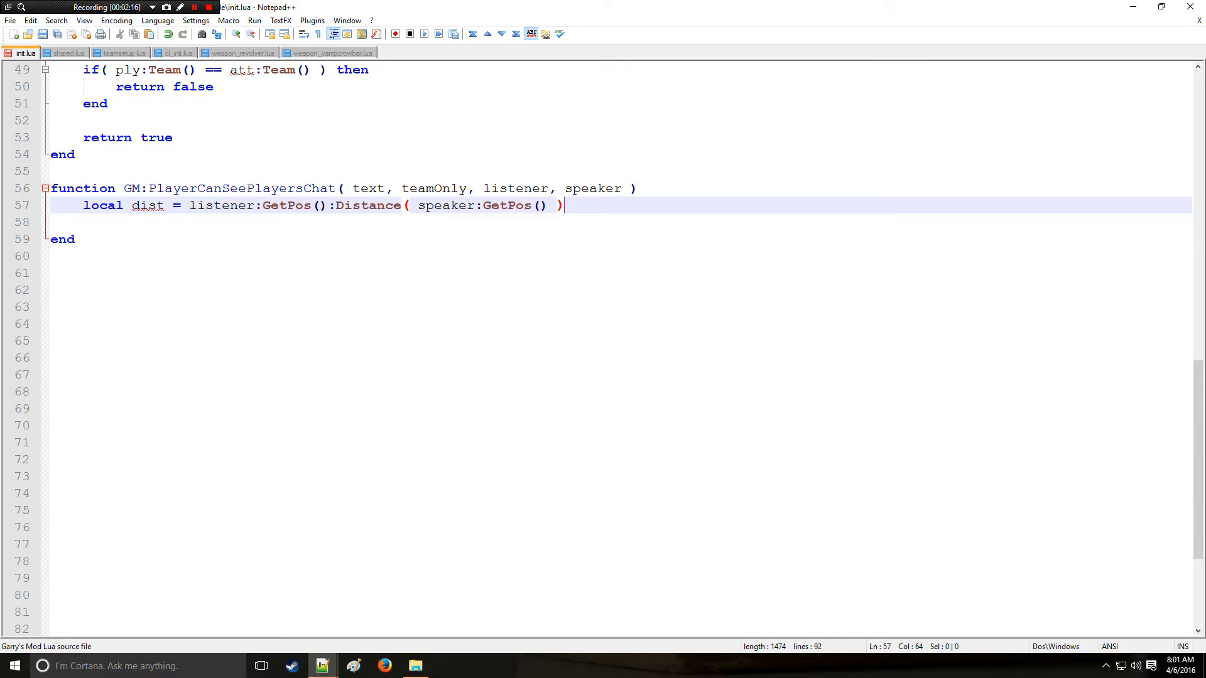
{"action": "key", "text": "Enter"}
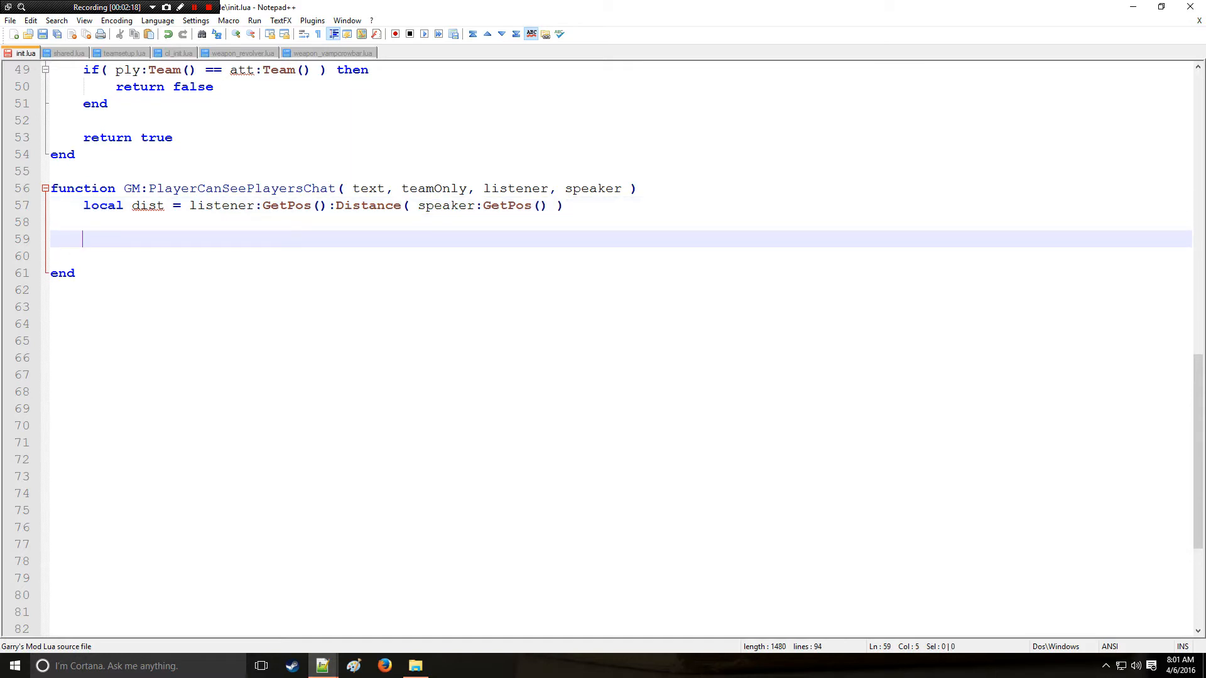
Add an `if( dist <= 200 ) then` block containing `return true`.
{"action": "type", "text": "if( dist"}
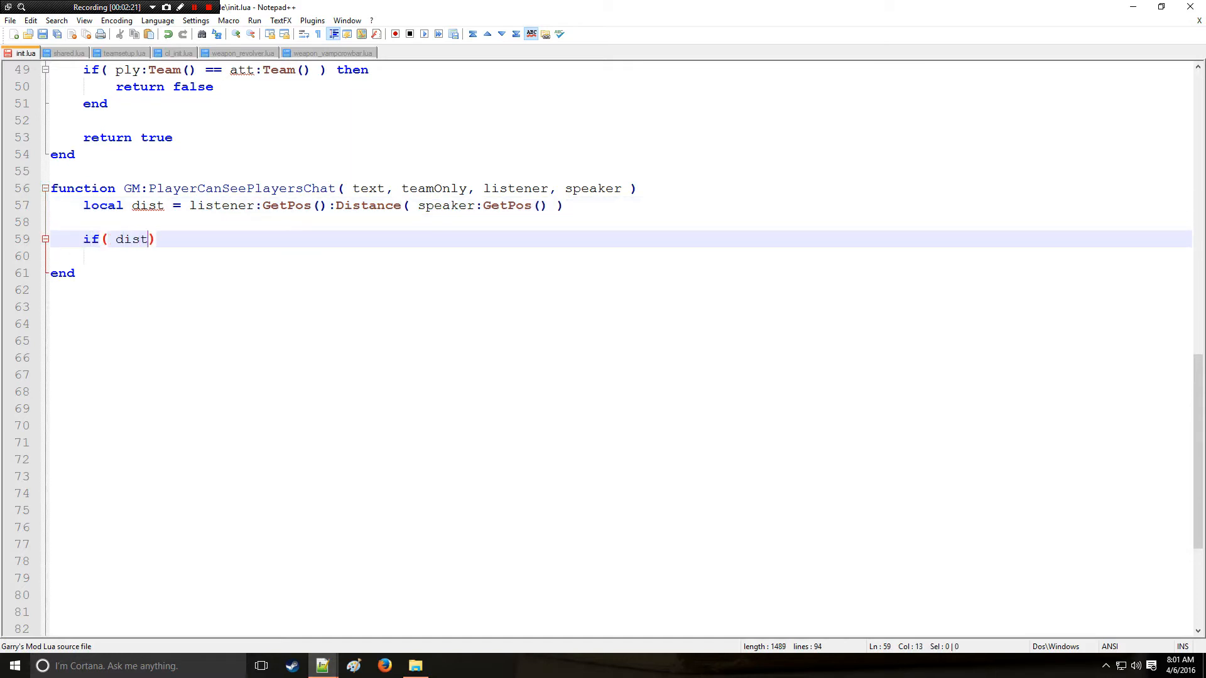
{"action": "type", "text": "<="}
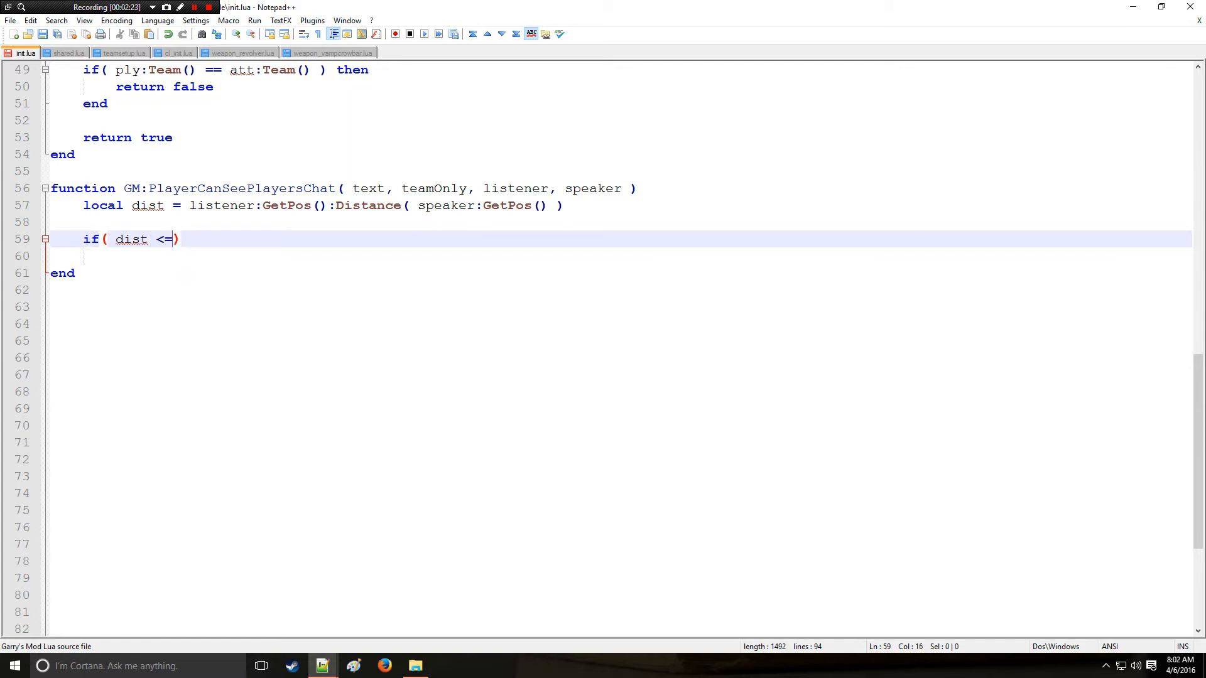
{"action": "type", "text": "200"}
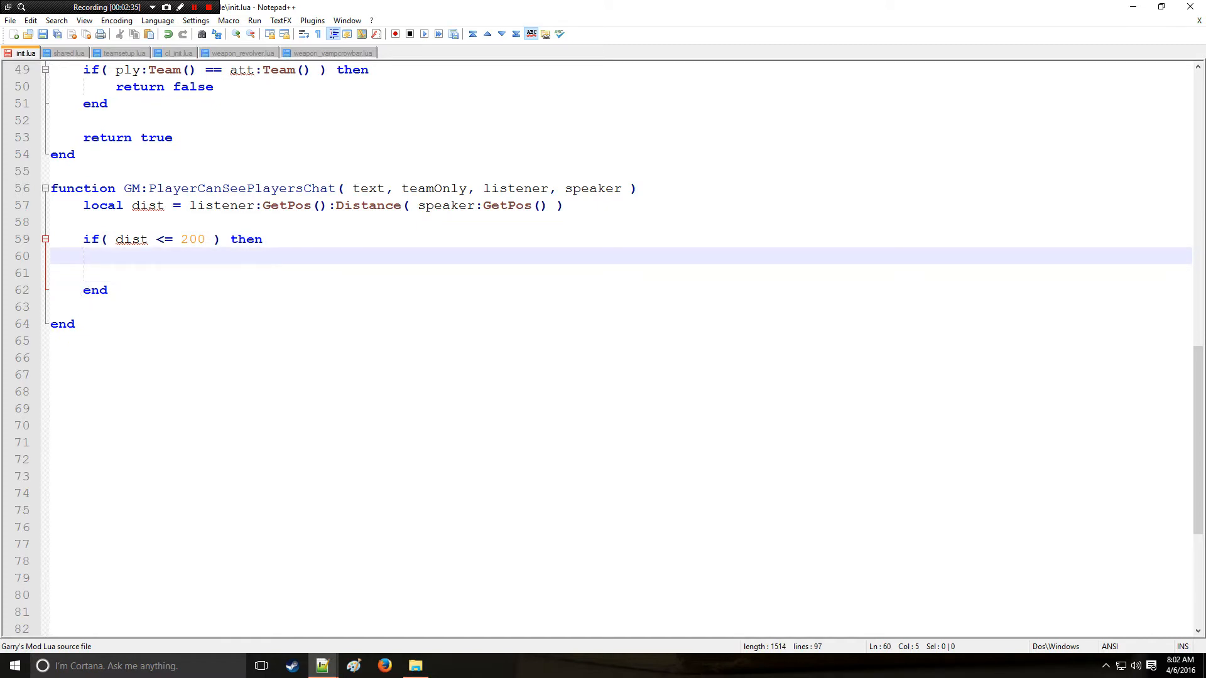
{"action": "type", "text": "re"}
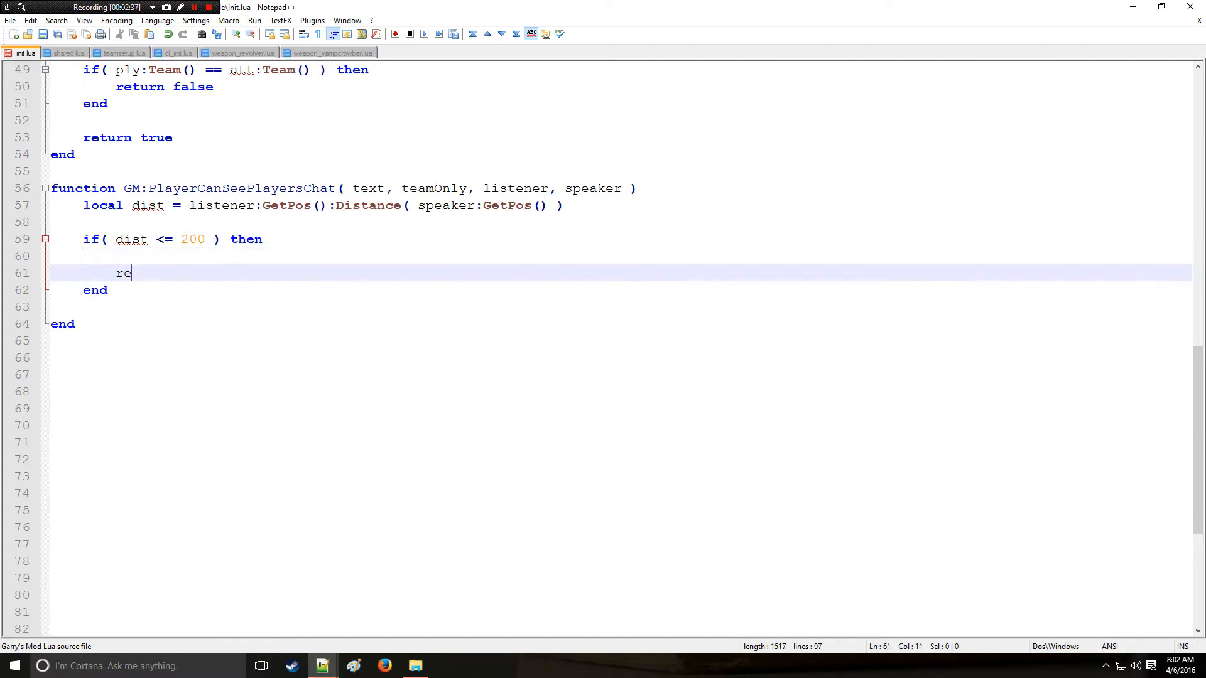
{"action": "type", "text": "turn true"}
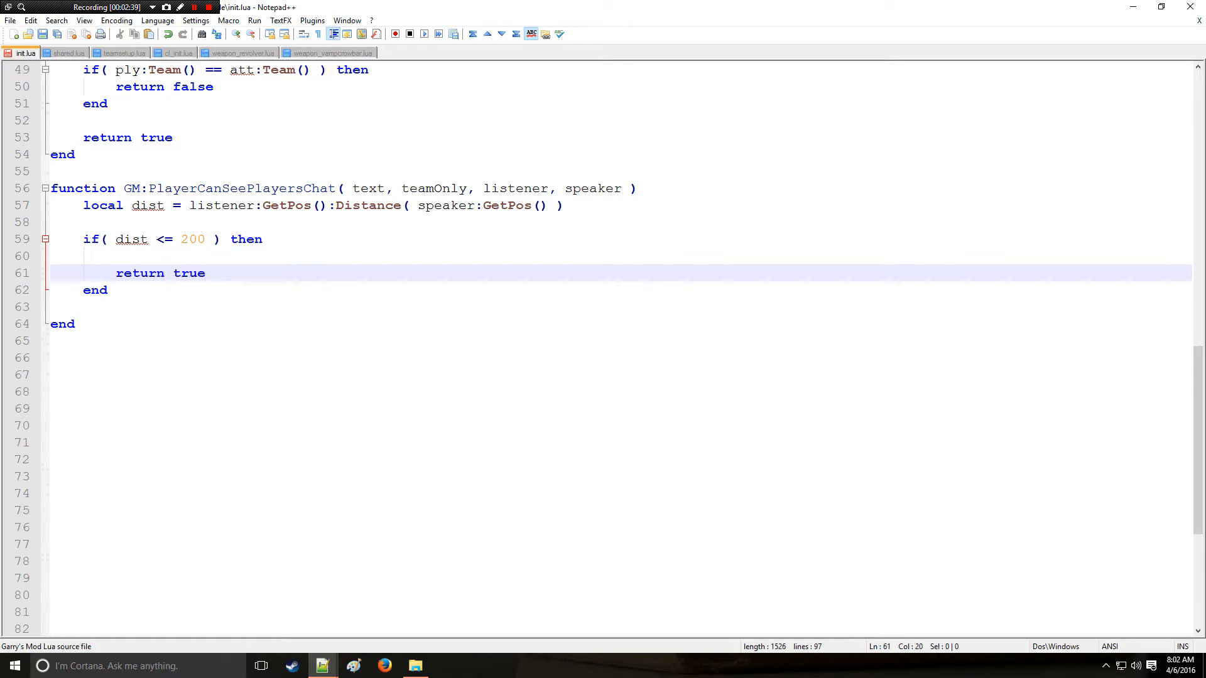
Inside the distance check, add print( "You have been heard." ).
{"action": "left_click", "coordinate": [131, 239]}
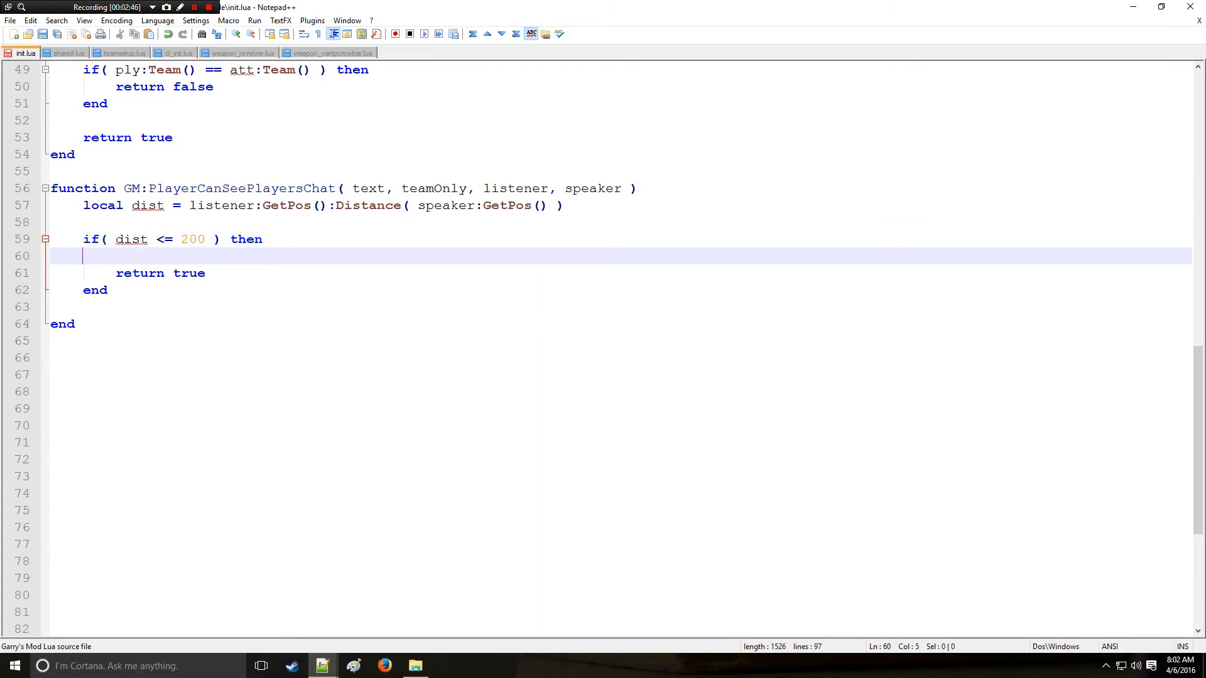
{"action": "double_click", "coordinate": [515, 189]}
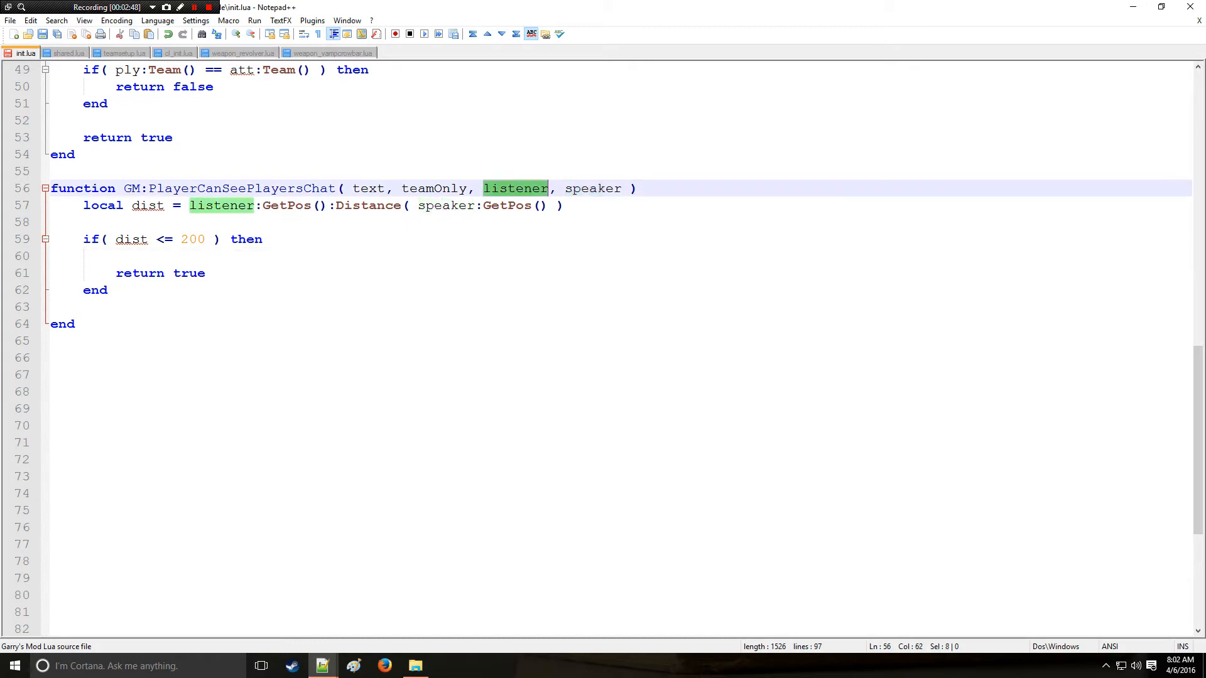
{"action": "left_click", "coordinate": [82, 256]}
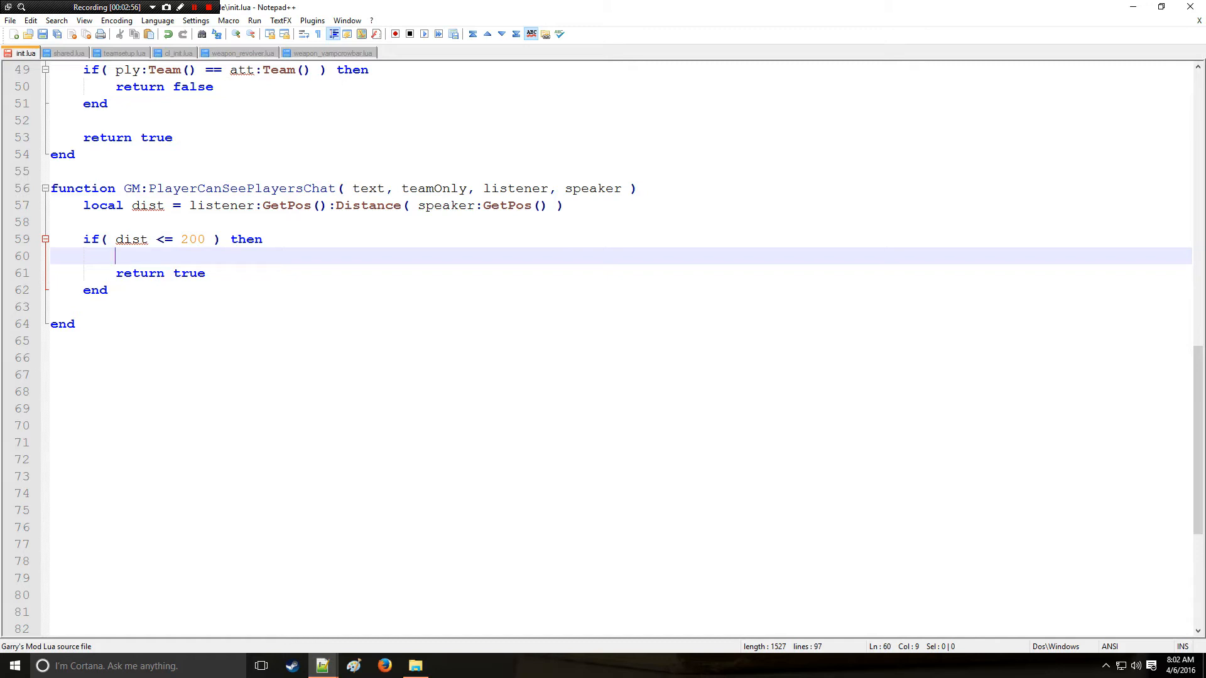
{"action": "type", "text": "print()"}
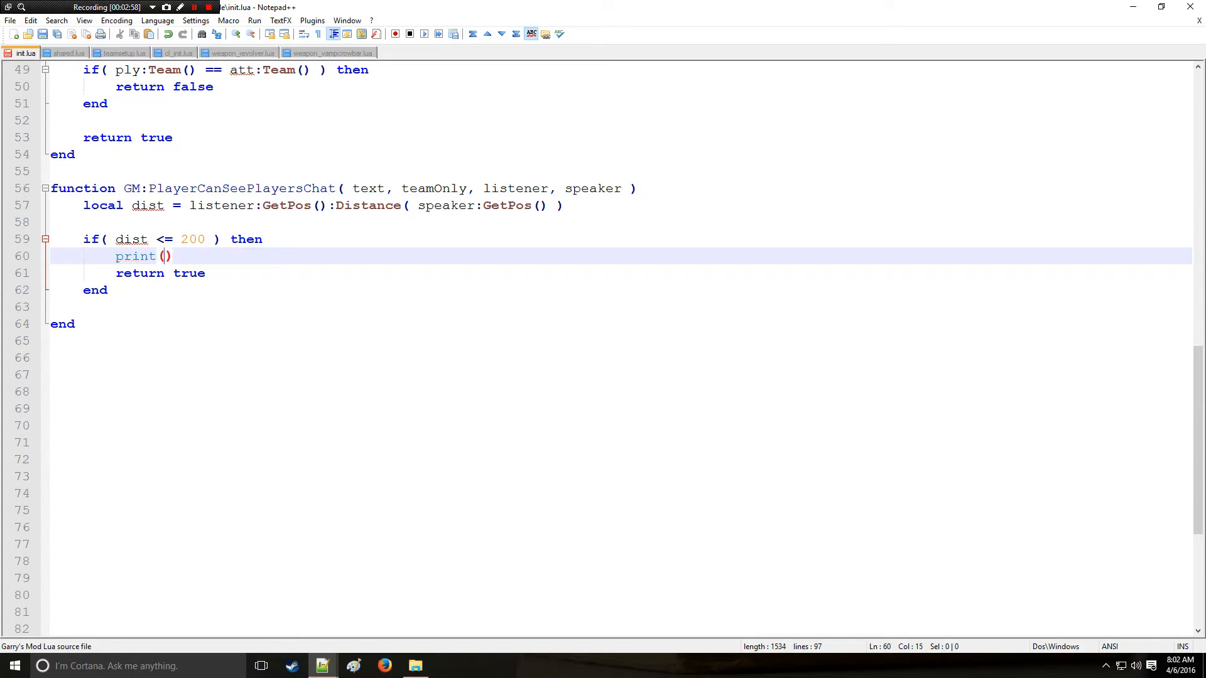
{"action": "type", "text": "\"\""}
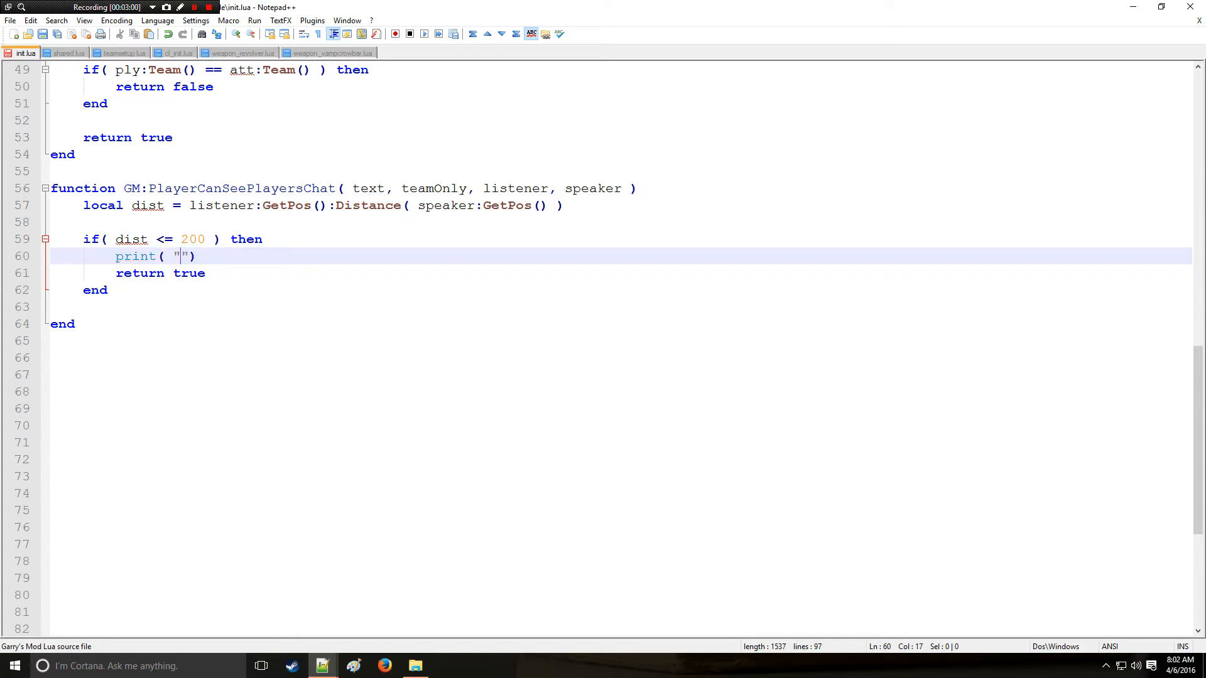
{"action": "type", "text": "You have been"}
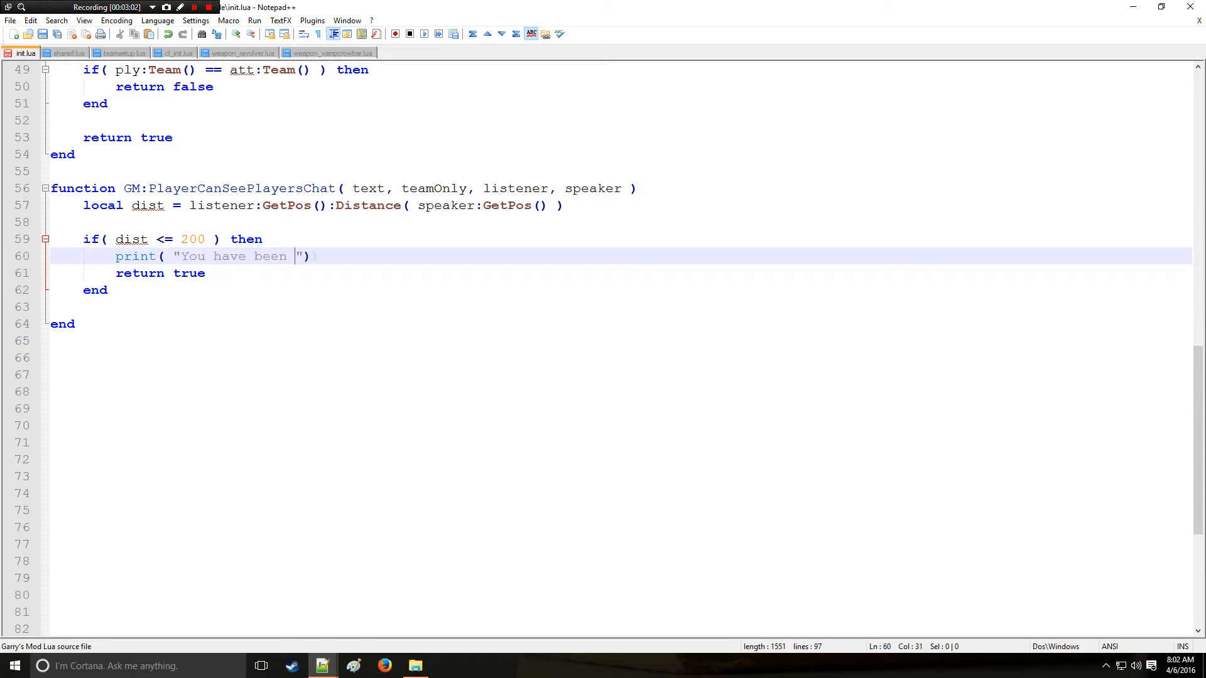
{"action": "type", "text": "heard."}
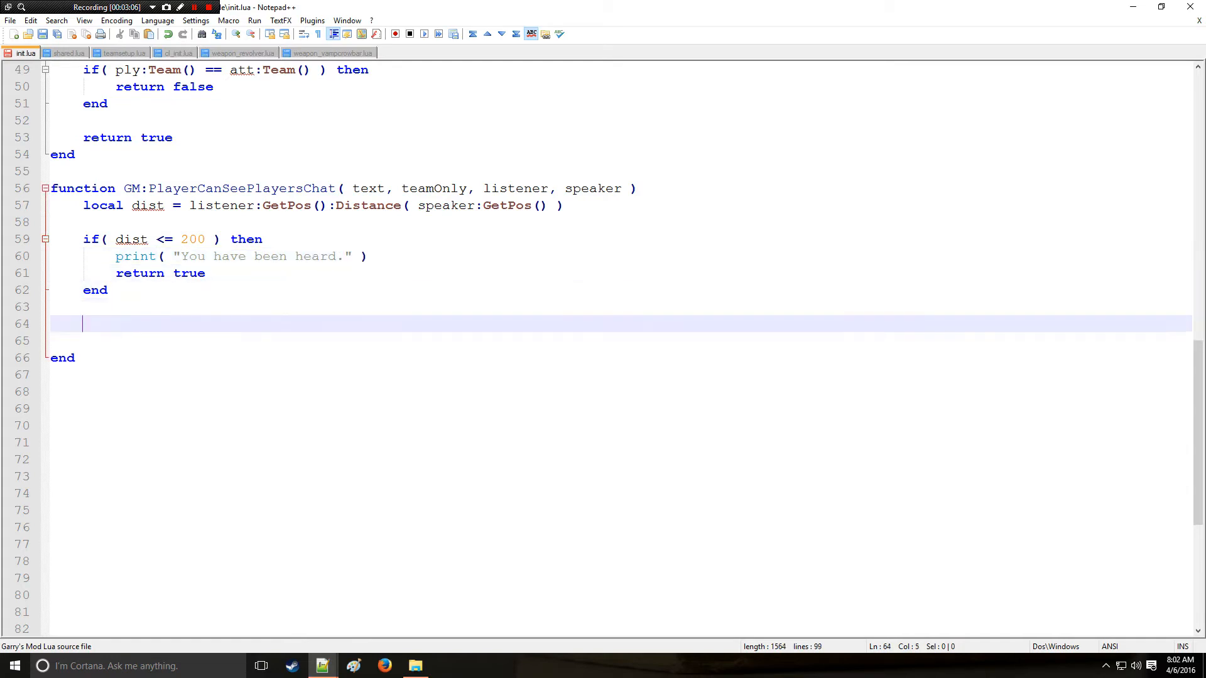
After the block, print "You have not been heard." and return false.
{"action": "type", "text": "print"}
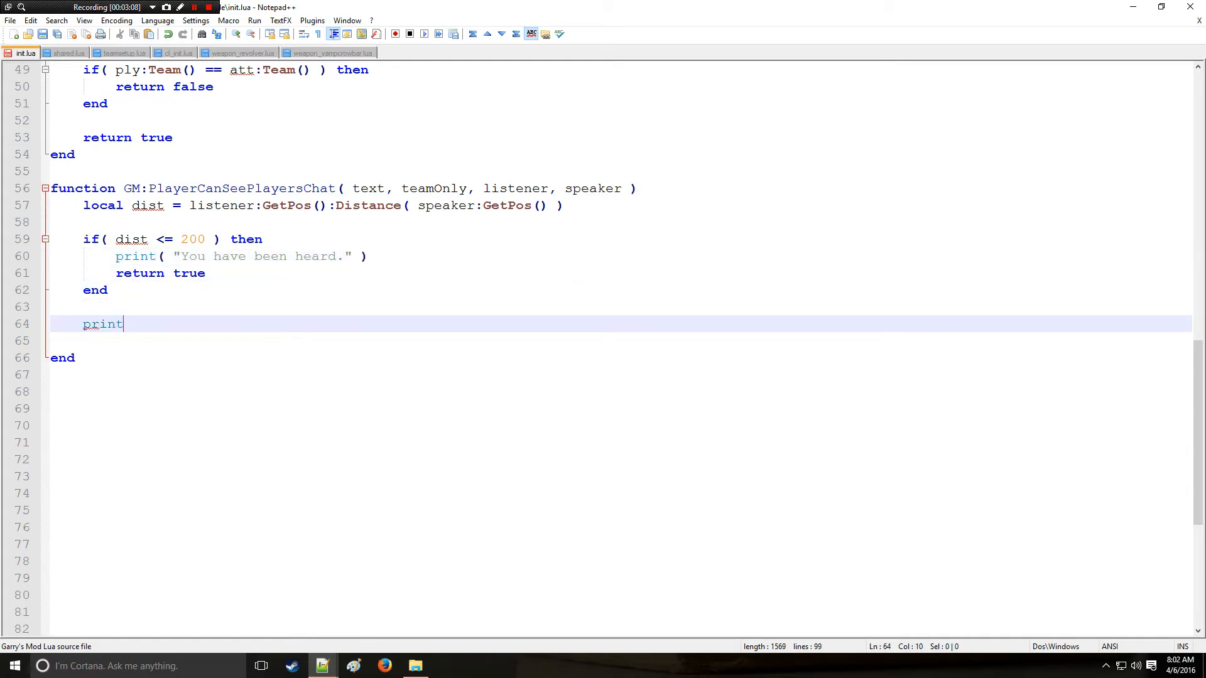
{"action": "type", "text": "()"}
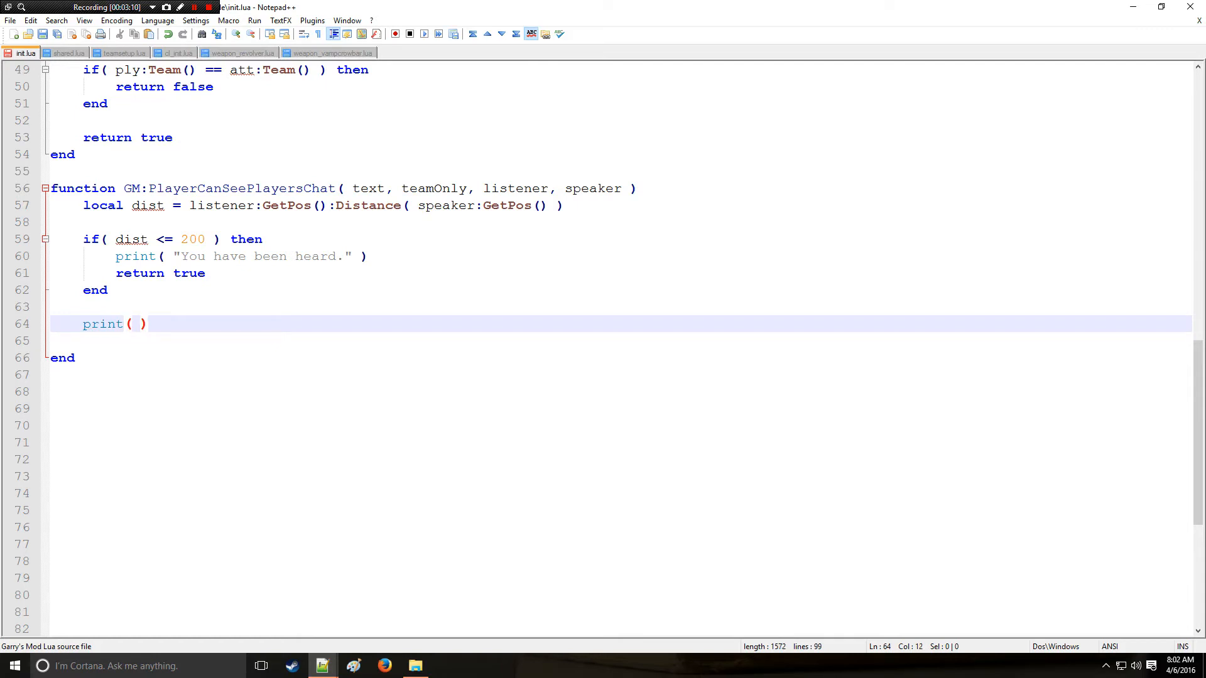
{"action": "type", "text": "\"\""}
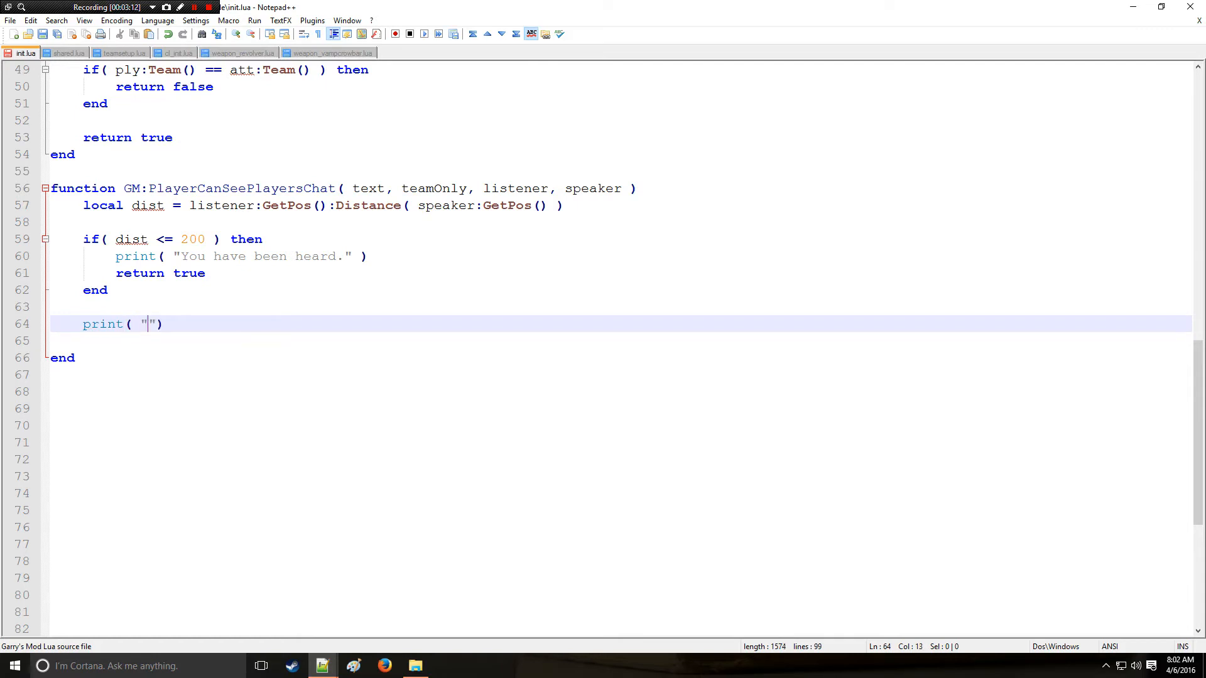
{"action": "type", "text": "You h"}
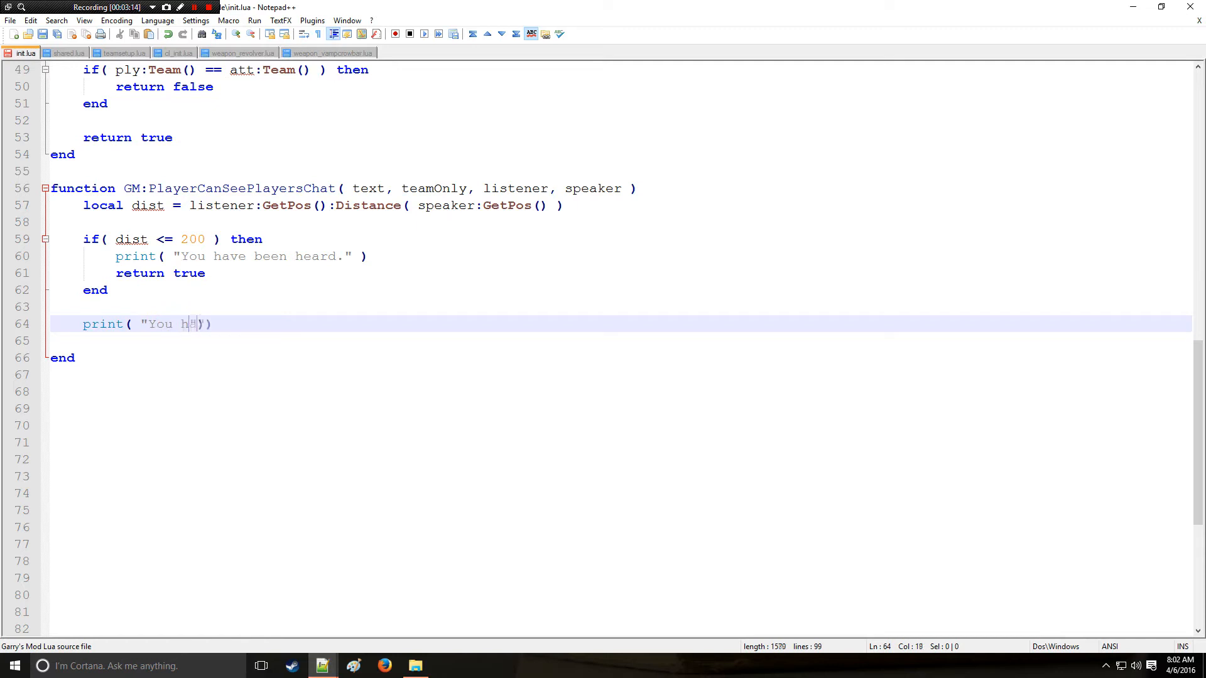
{"action": "type", "text": "ave not been heard."}
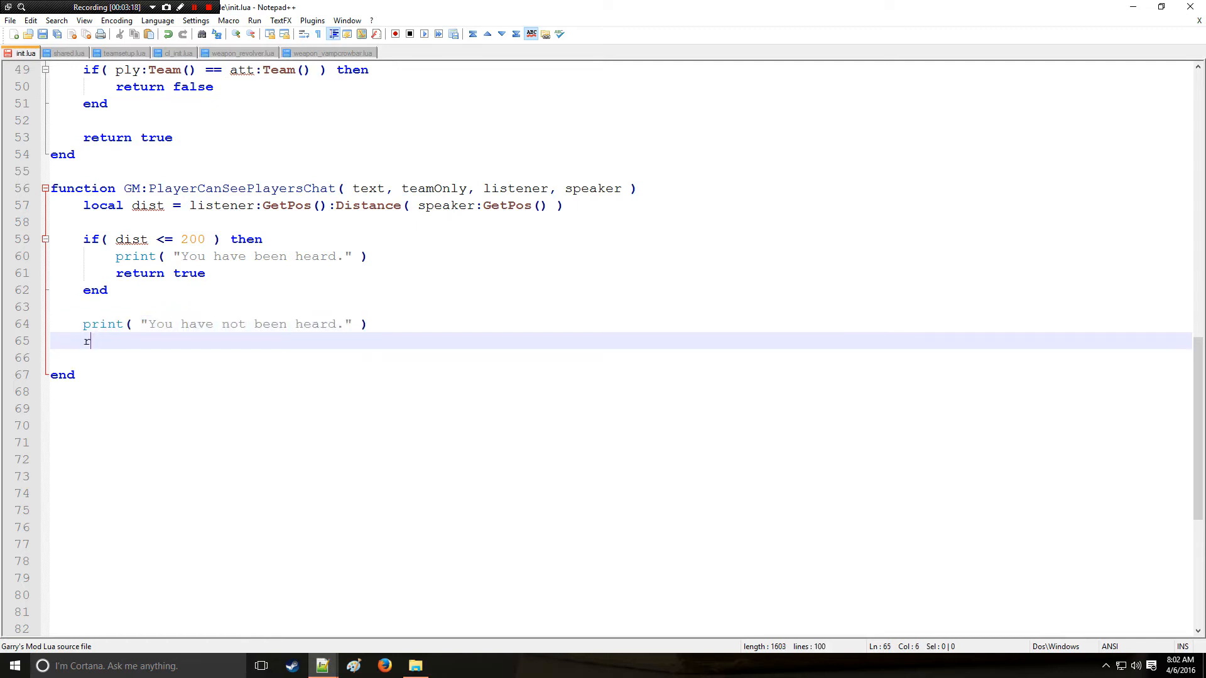
{"action": "type", "text": "eturn false"}
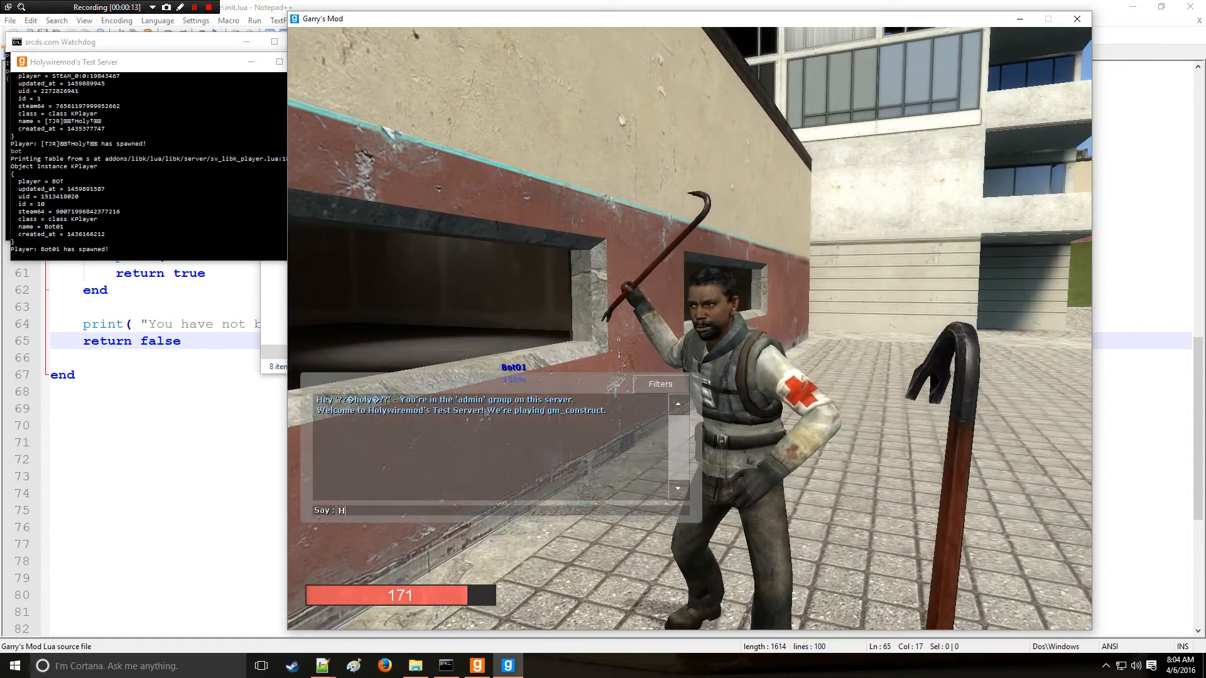
In Garry's Mod, send a test chat message while standing next to Bot01.
{"action": "key", "text": "Return"}
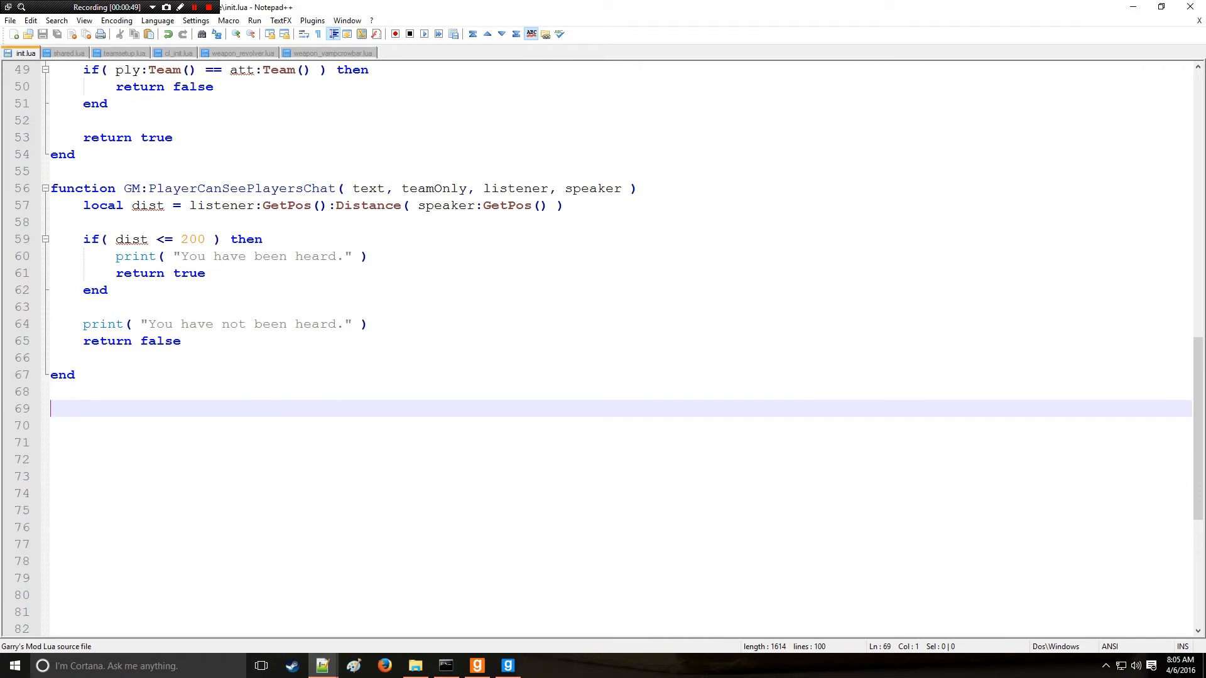
Add the header function GM:PlayerCanHearPlayersVoice( listener, speaker ) with a closing end.
{"action": "type", "text": "function"}
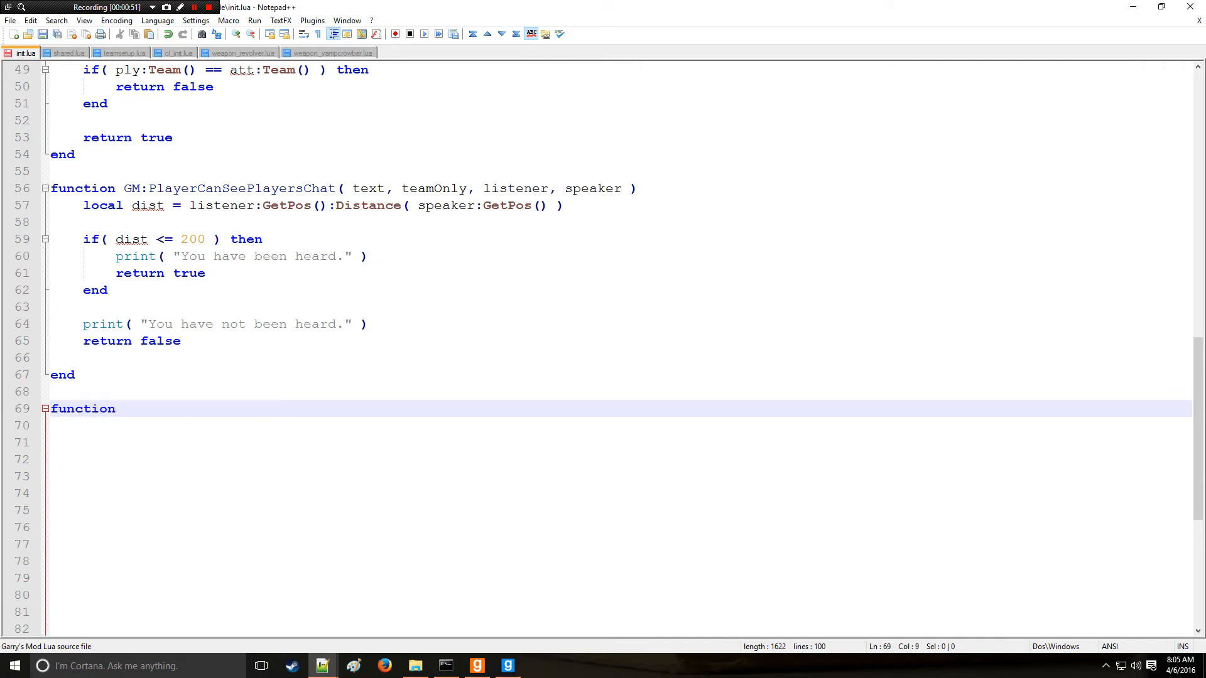
{"action": "type", "text": "GM:P"}
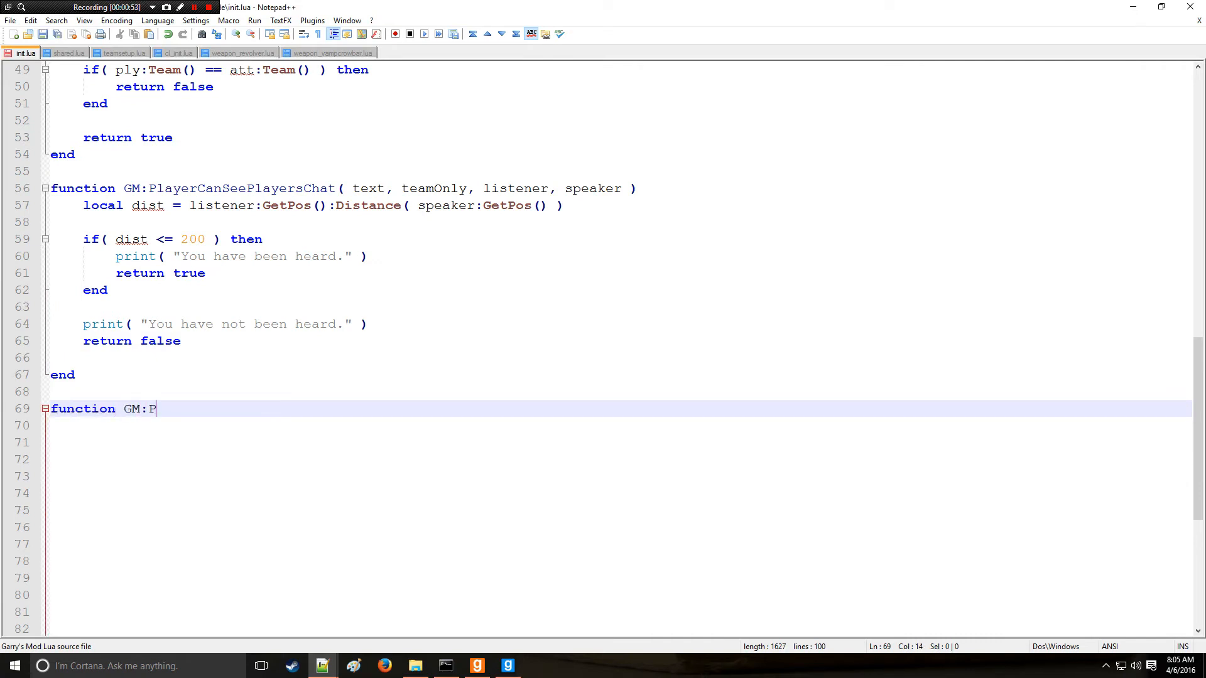
{"action": "type", "text": "layerCanHEarP"}
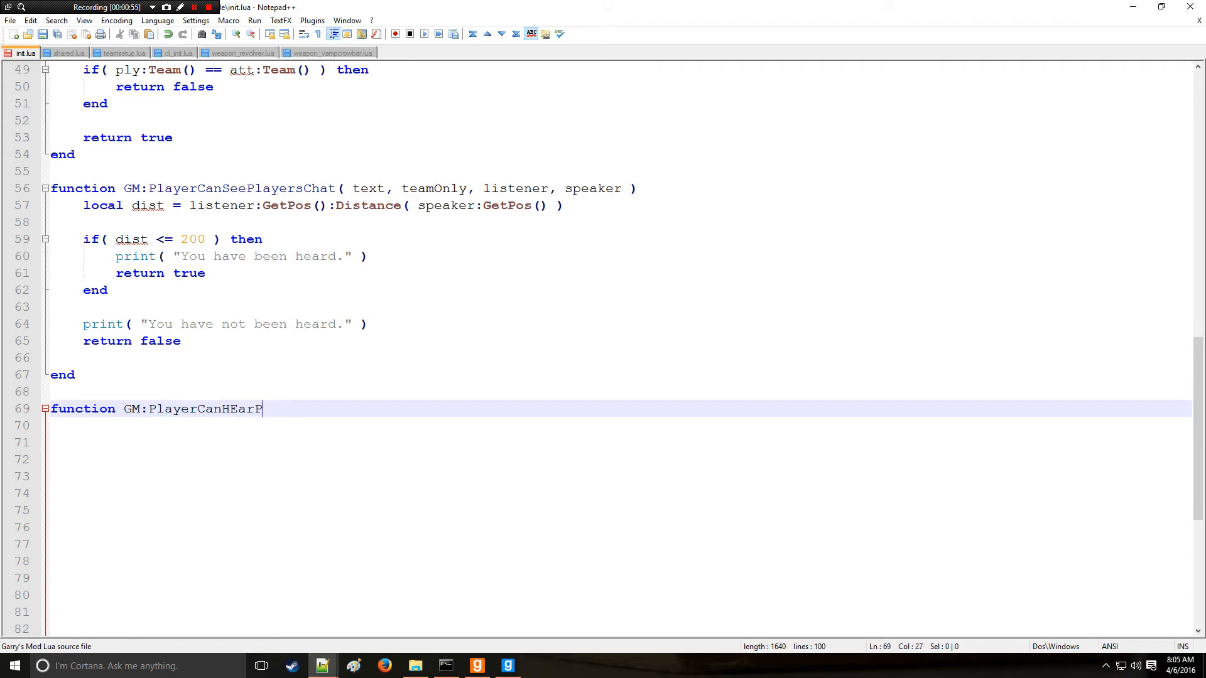
{"action": "type", "text": "layers"}
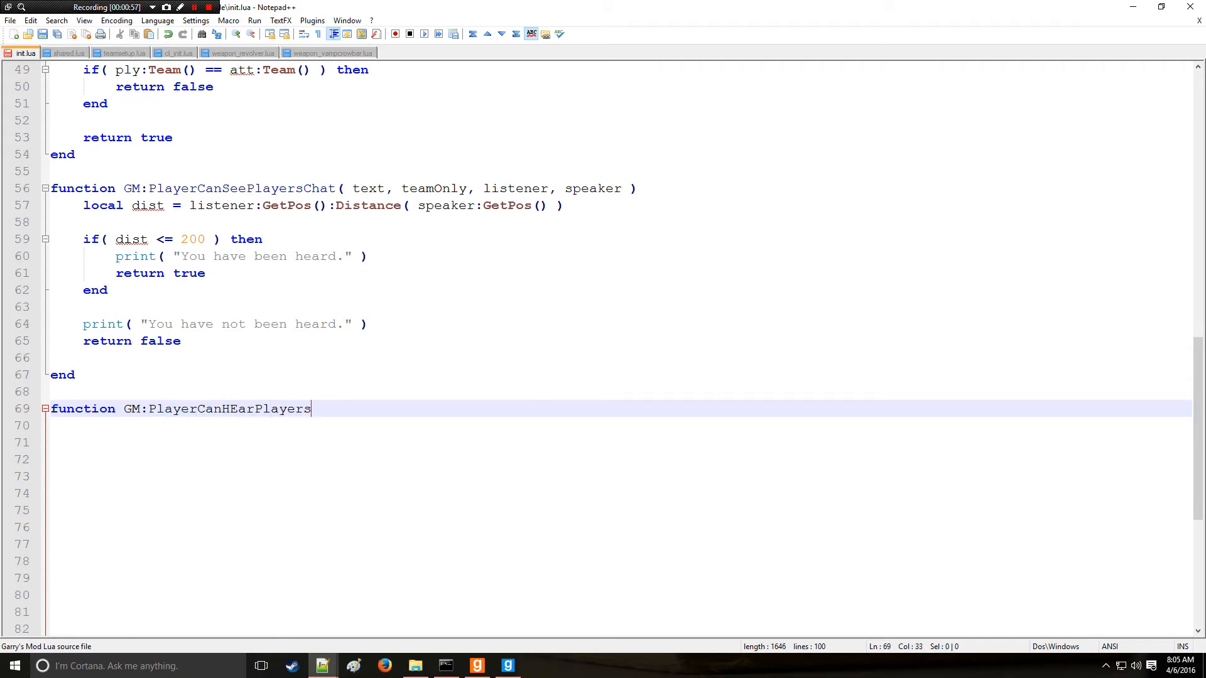
{"action": "type", "text": "V"}
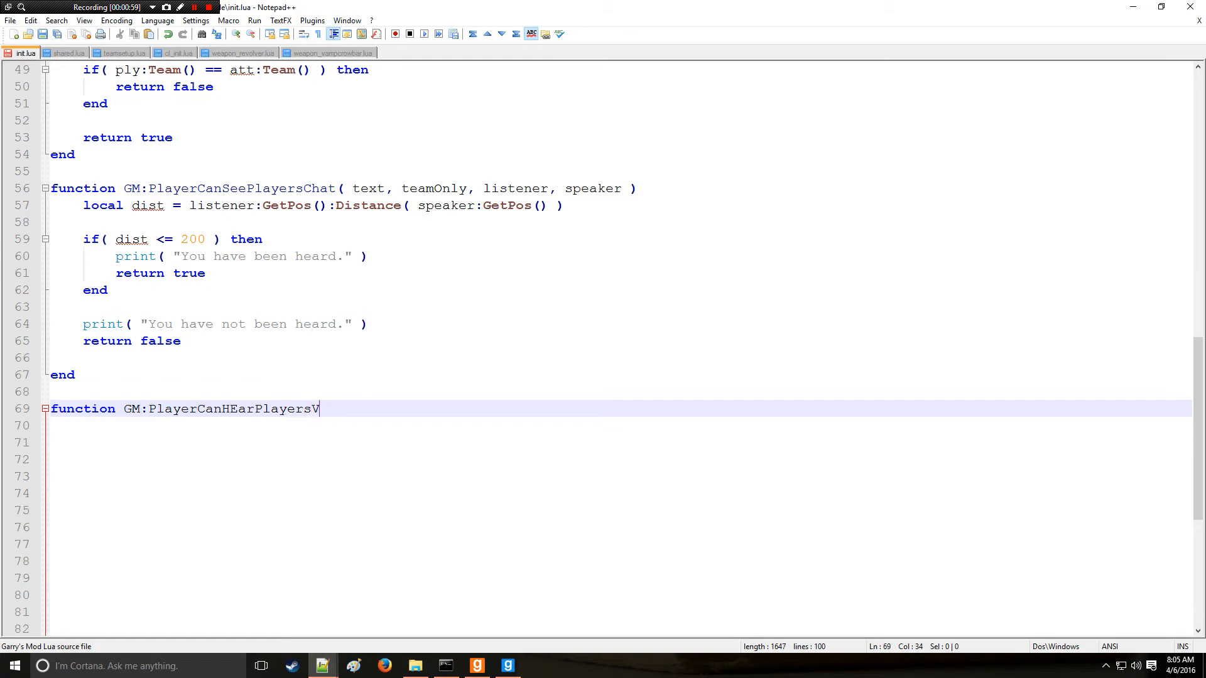
{"action": "type", "text": "oice("}
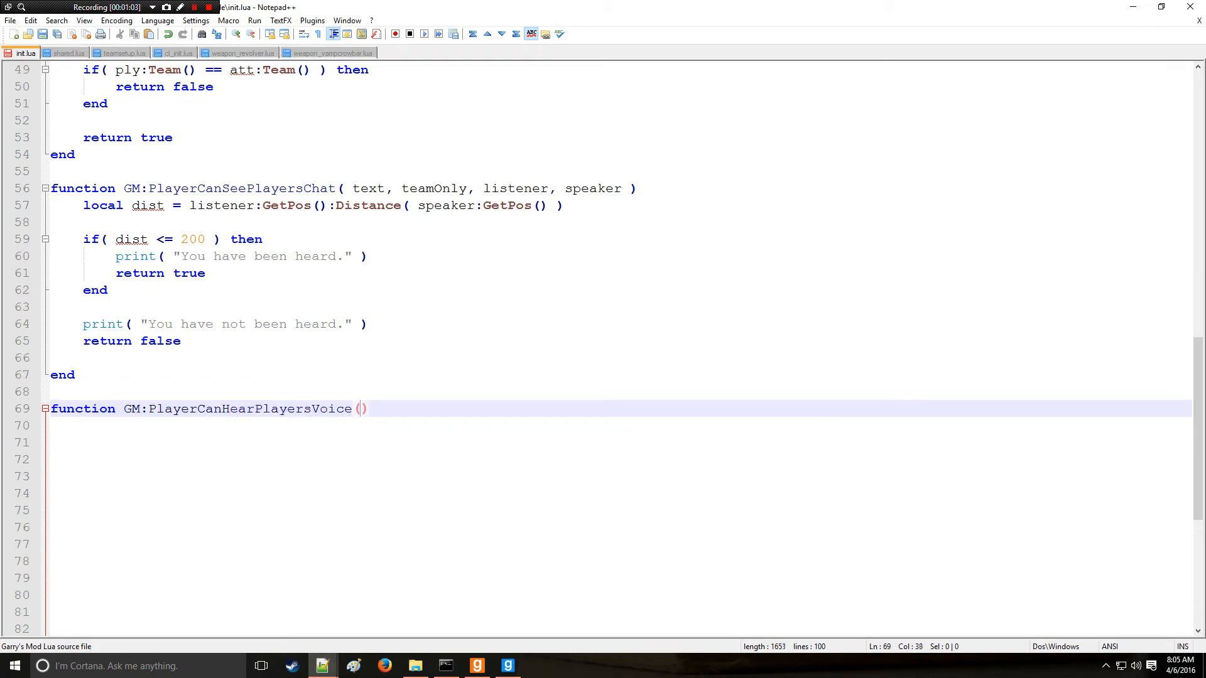
{"action": "type", "text": "liste"}
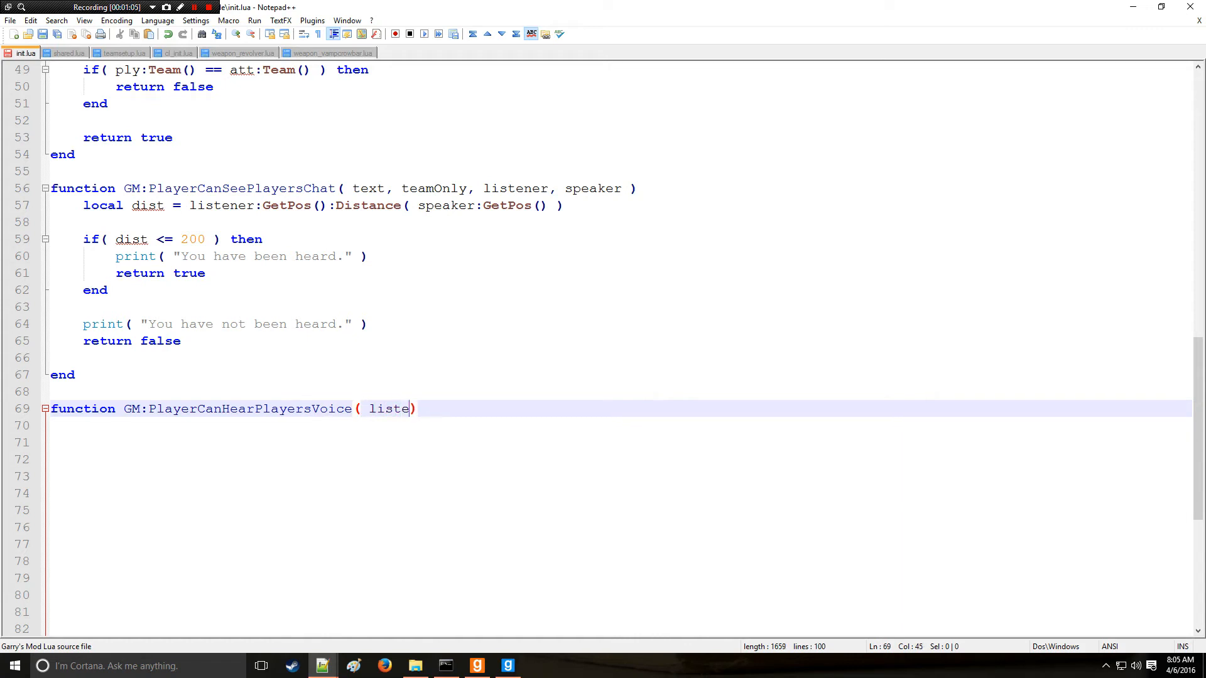
{"action": "type", "text": "ner, s"}
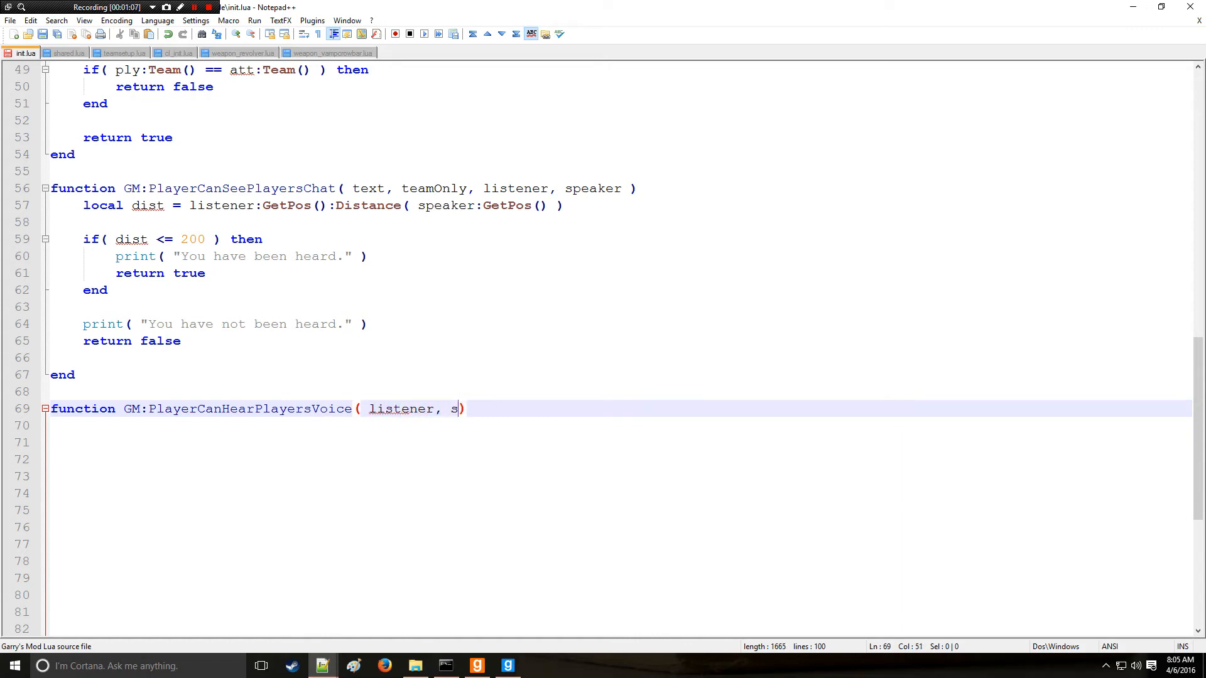
{"action": "type", "text": "peaker )"}
{"action": "left_click", "coordinate": [620, 441]}
{"action": "type", "text": "end"}
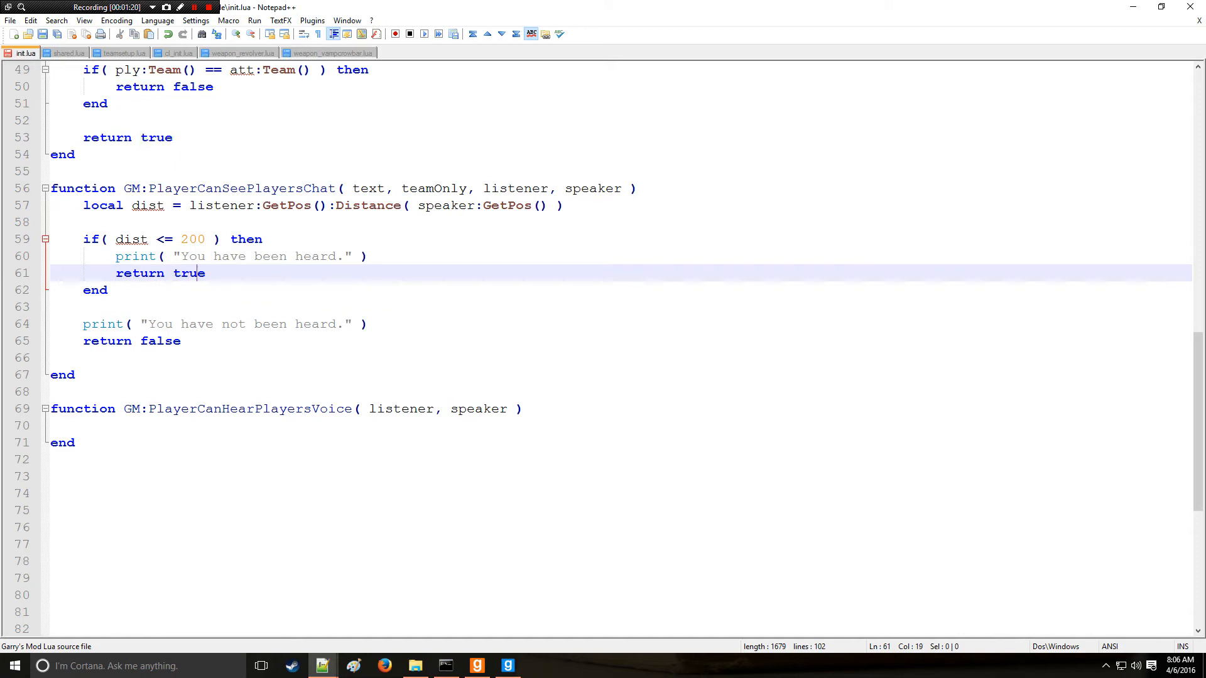
Make the voice function return( listener:GetPos():Distance( speaker:GetPos() ) < 200 ).
{"action": "left_click", "coordinate": [154, 340]}
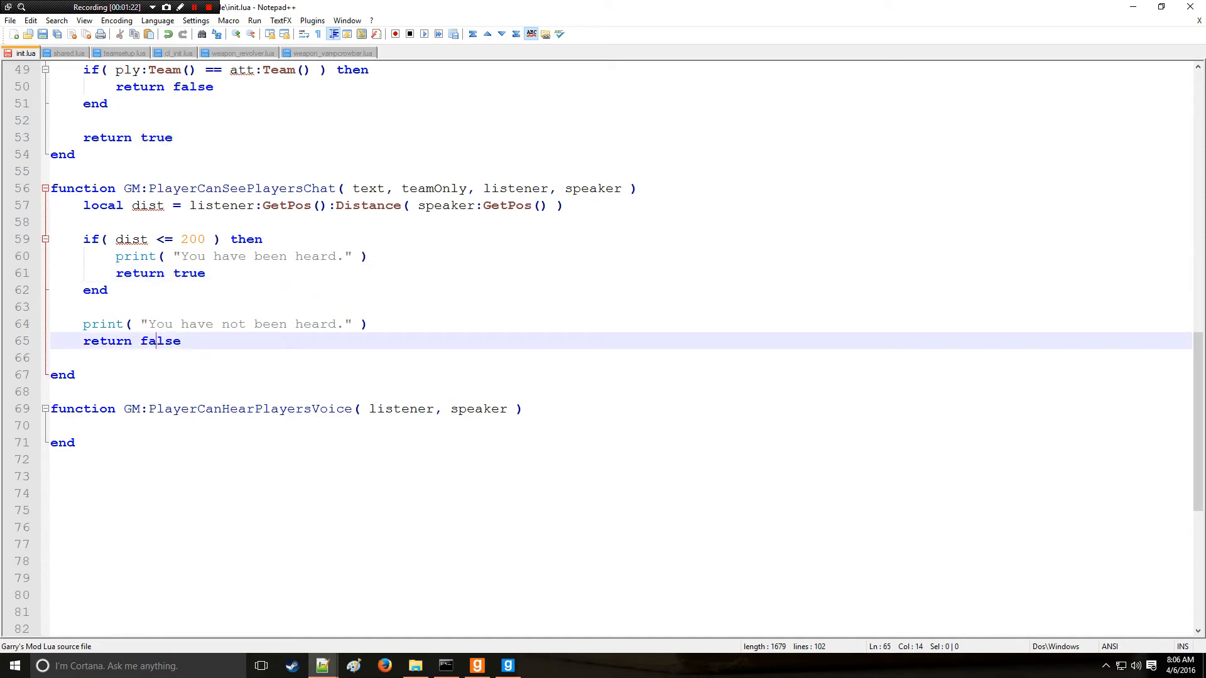
{"action": "double_click", "coordinate": [130, 239]}
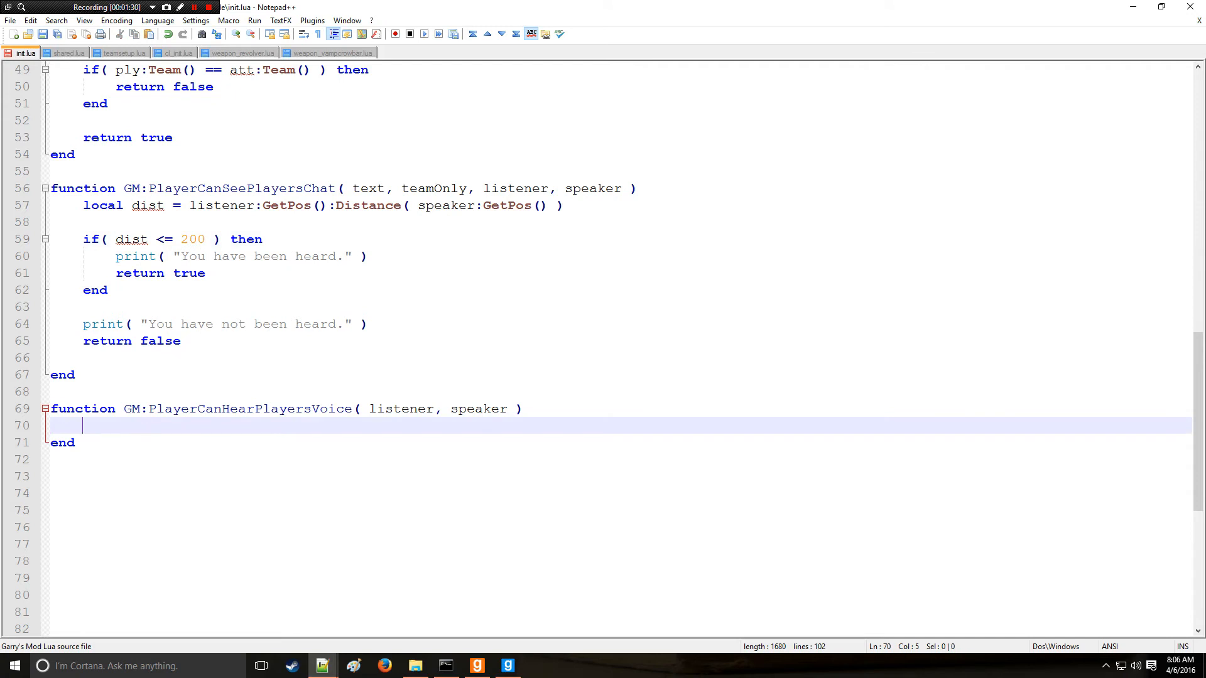
{"action": "type", "text": "return"}
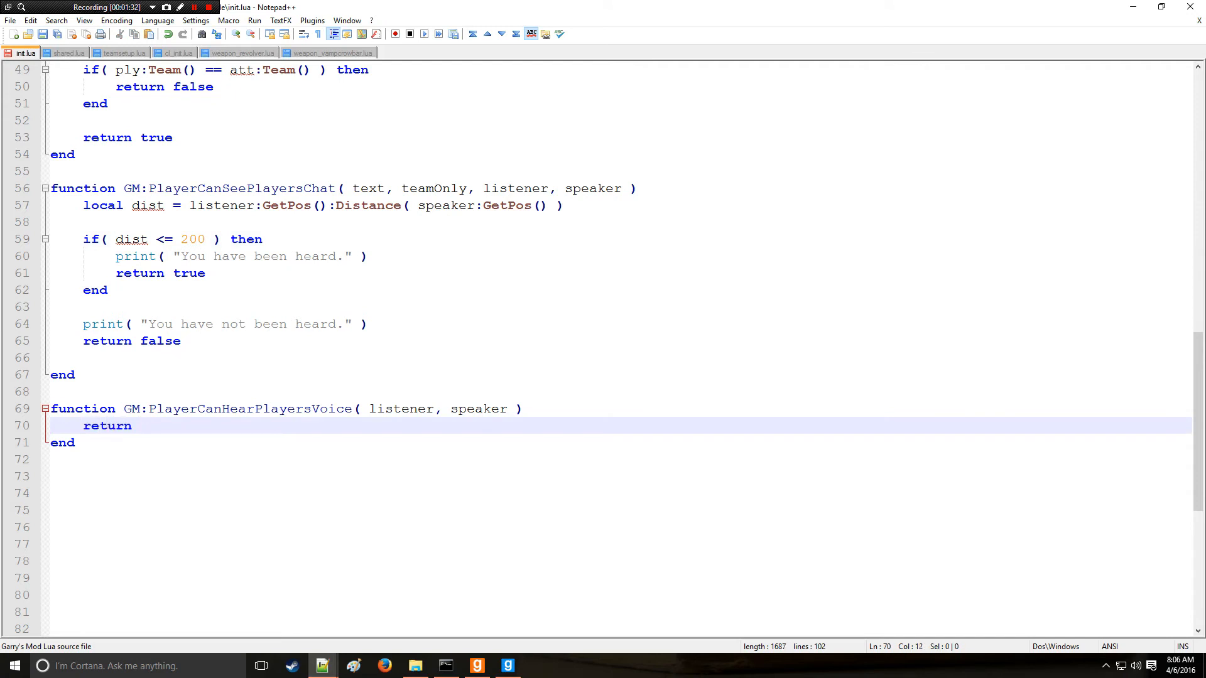
{"action": "type", "text": "()"}
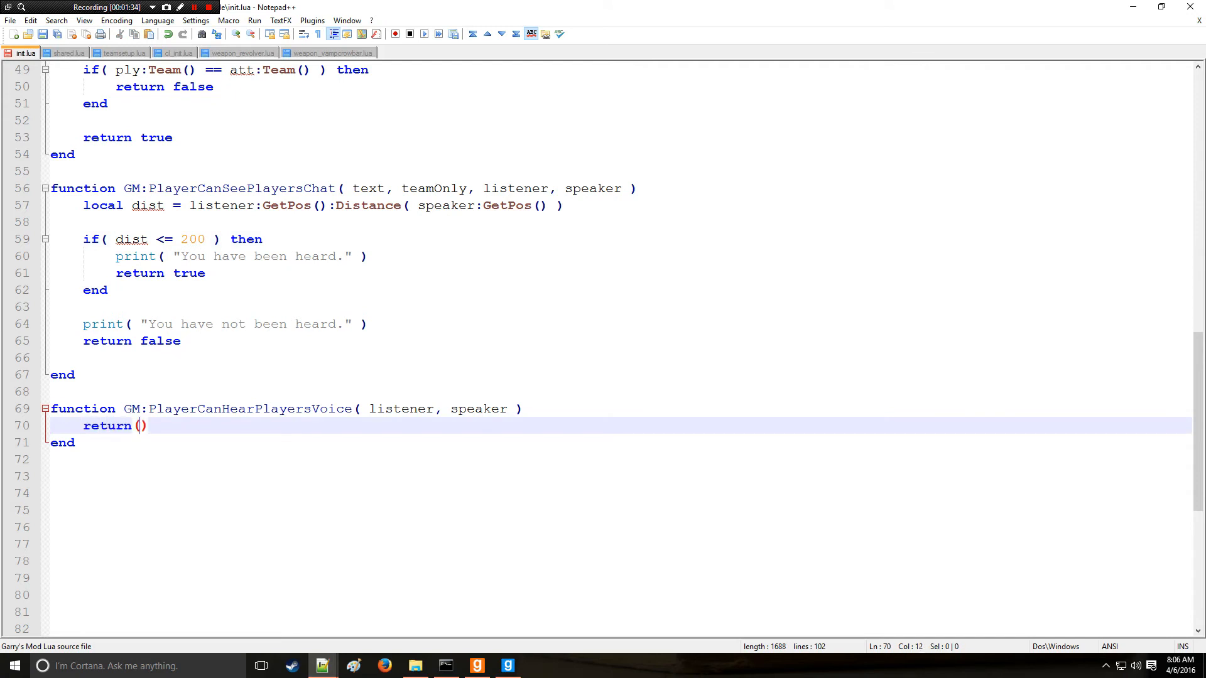
{"action": "type", "text": "listener"}
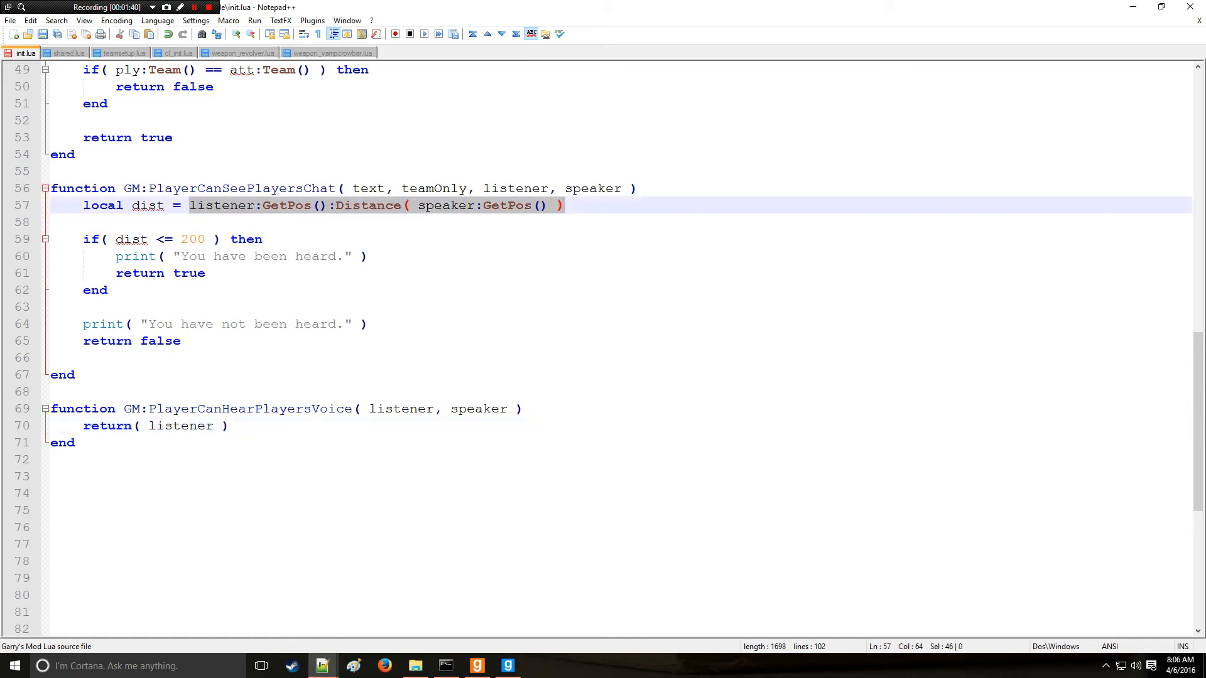
{"action": "double_click", "coordinate": [180, 426]}
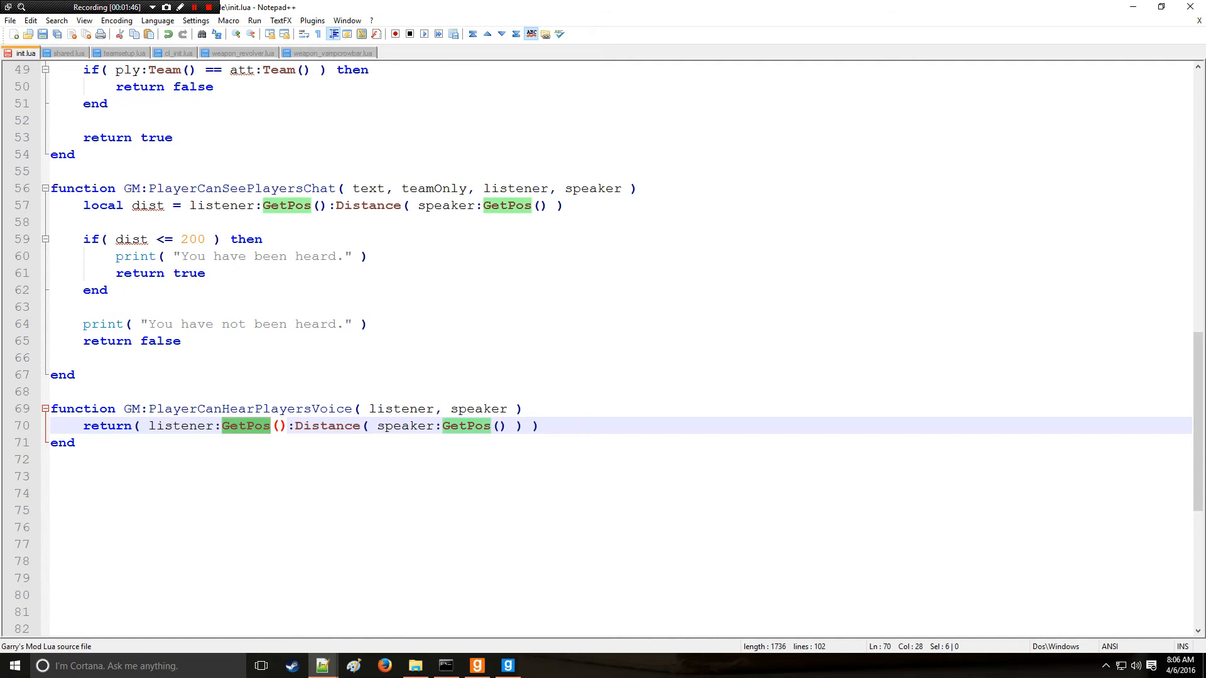
{"action": "double_click", "coordinate": [326, 425]}
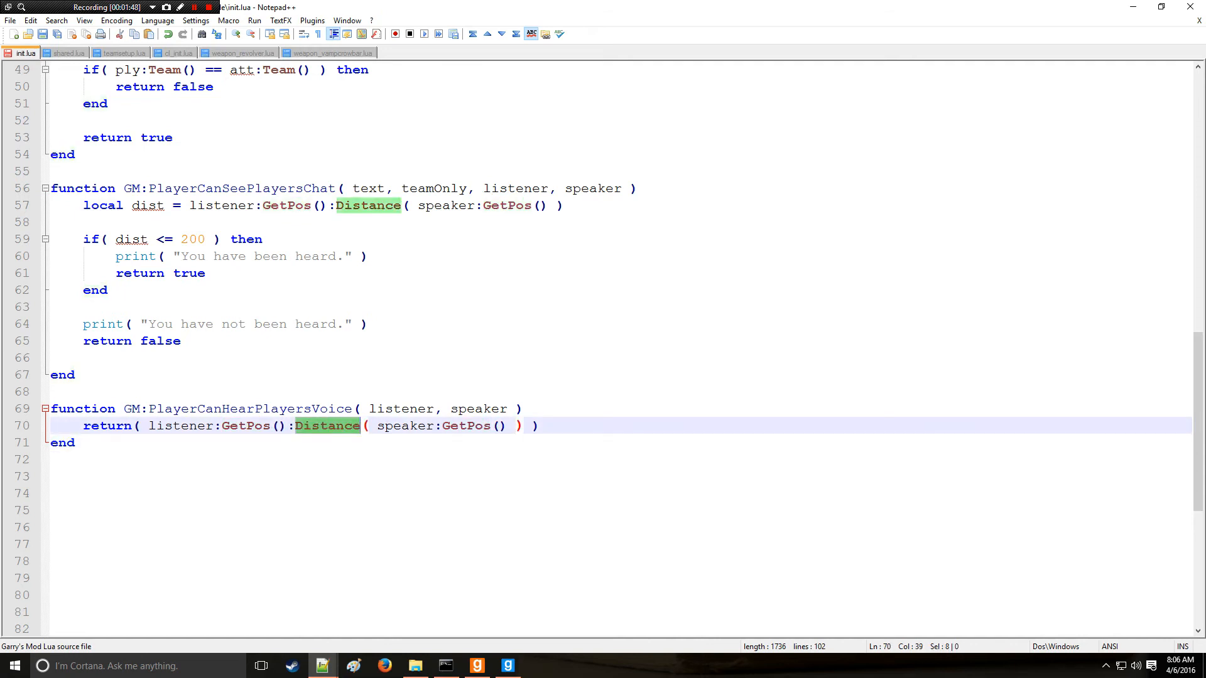
{"action": "left_click", "coordinate": [533, 425]}
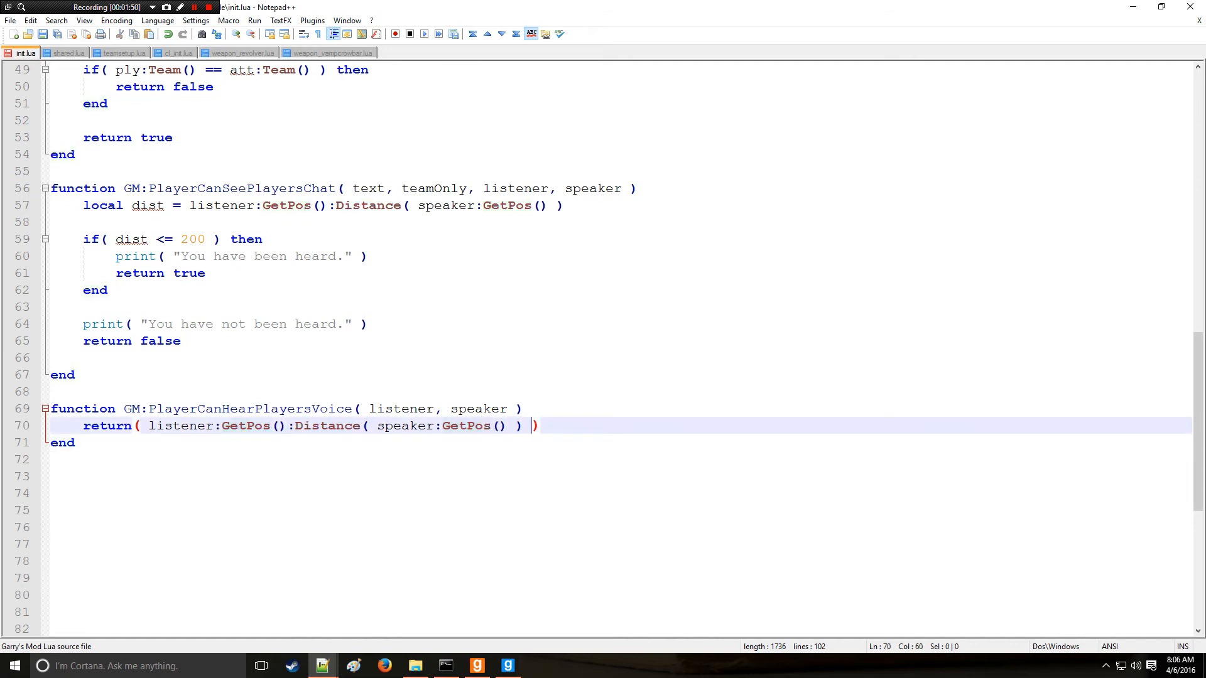
{"action": "type", "text": "<"}
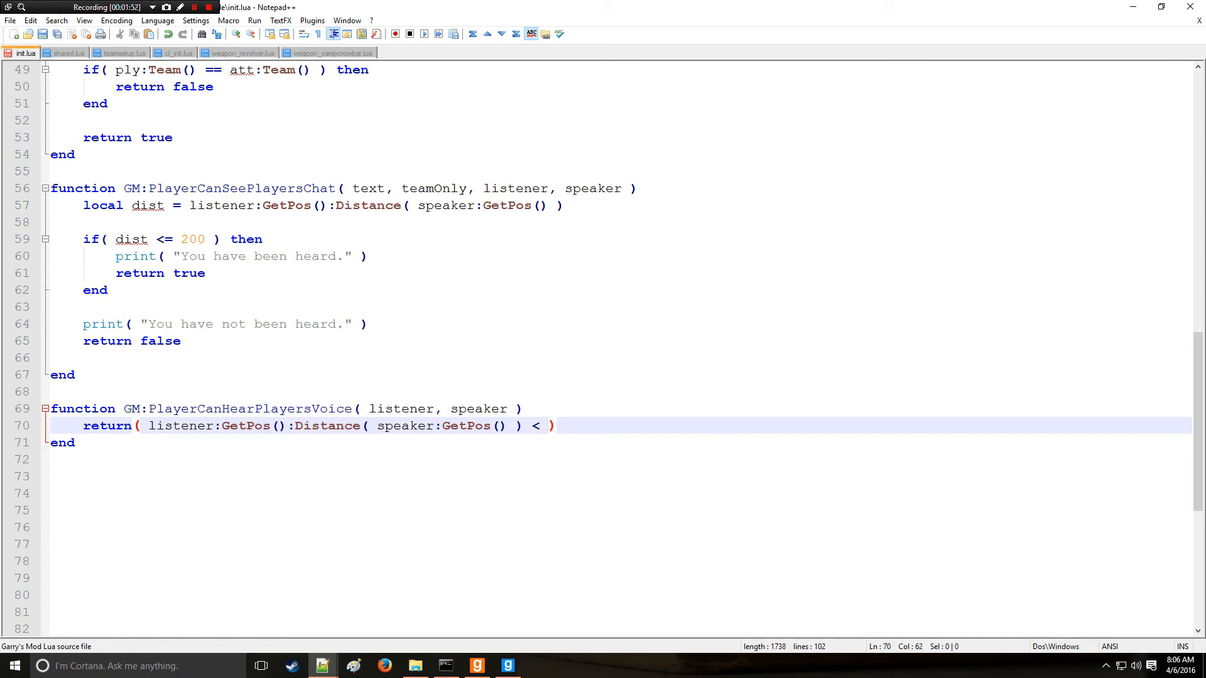
{"action": "type", "text": "200"}
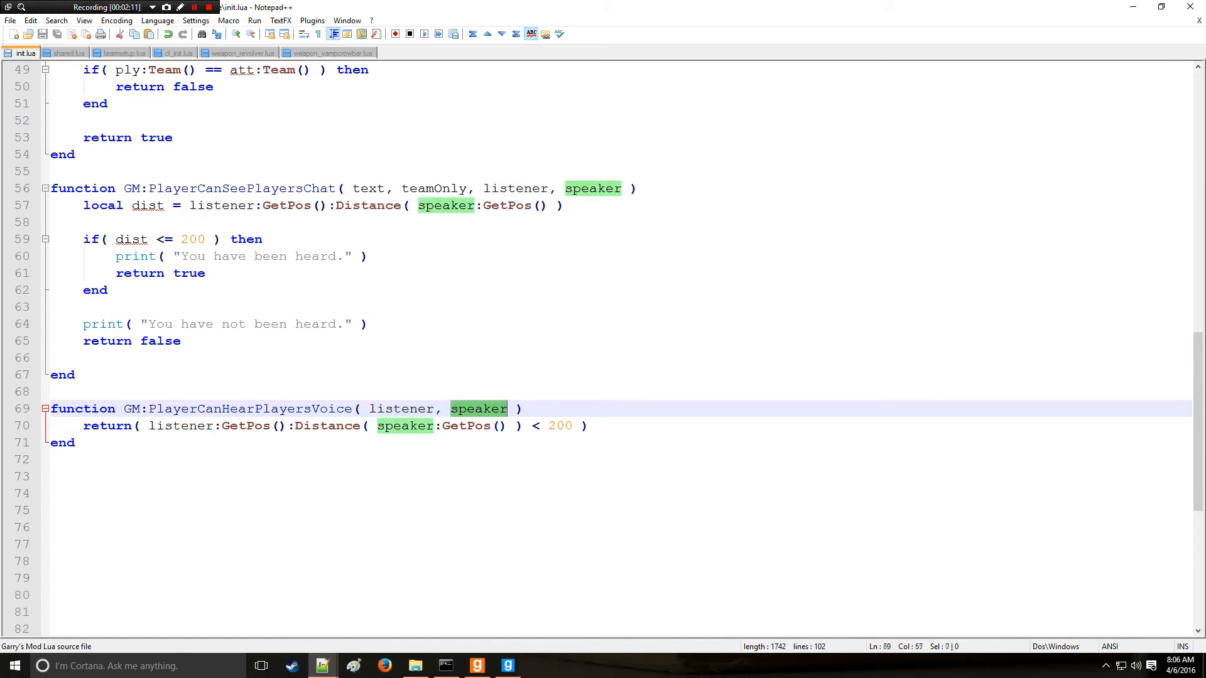
Change the voice range limit to 500, save init.lua, and join the local test server.
{"action": "left_click", "coordinate": [498, 408]}
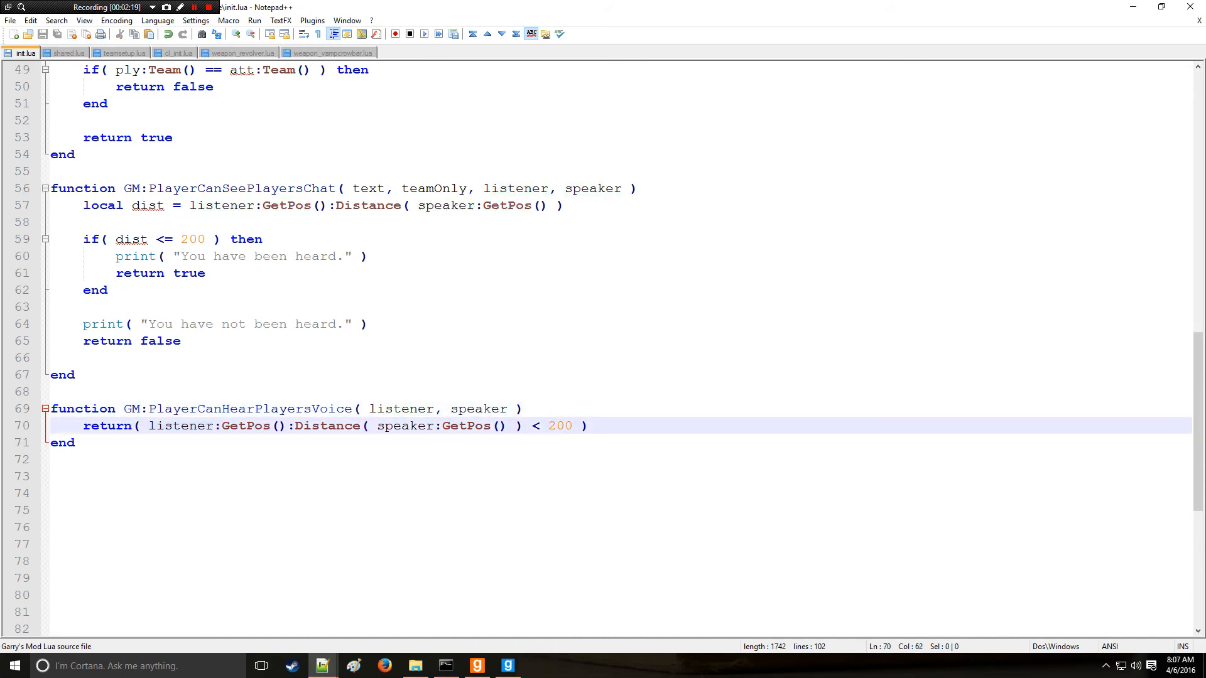
{"action": "type", "text": "5"}
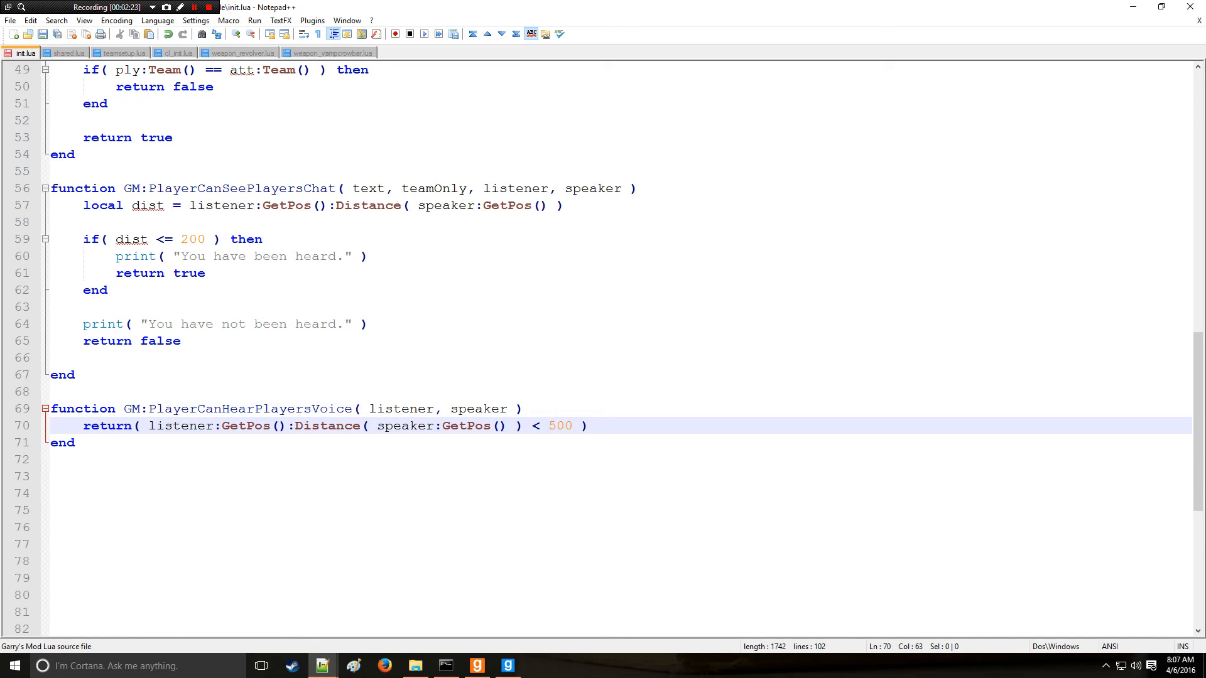
{"action": "key", "text": "BackSpace"}
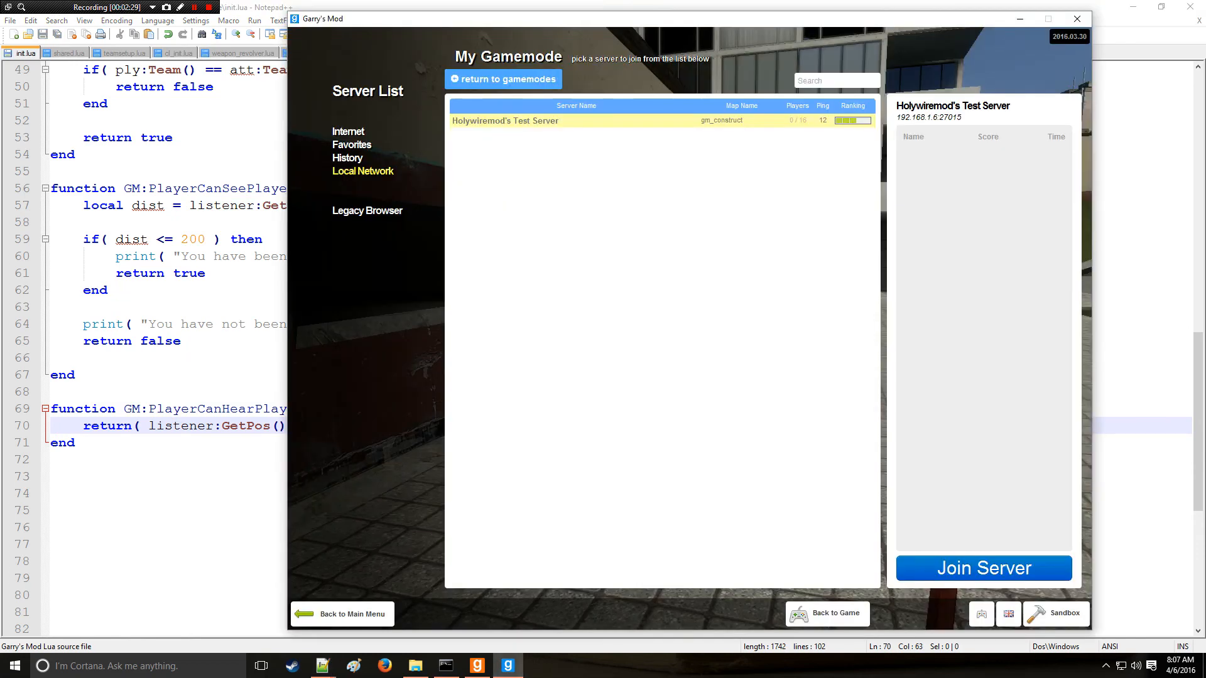
{"action": "left_click", "coordinate": [983, 568]}
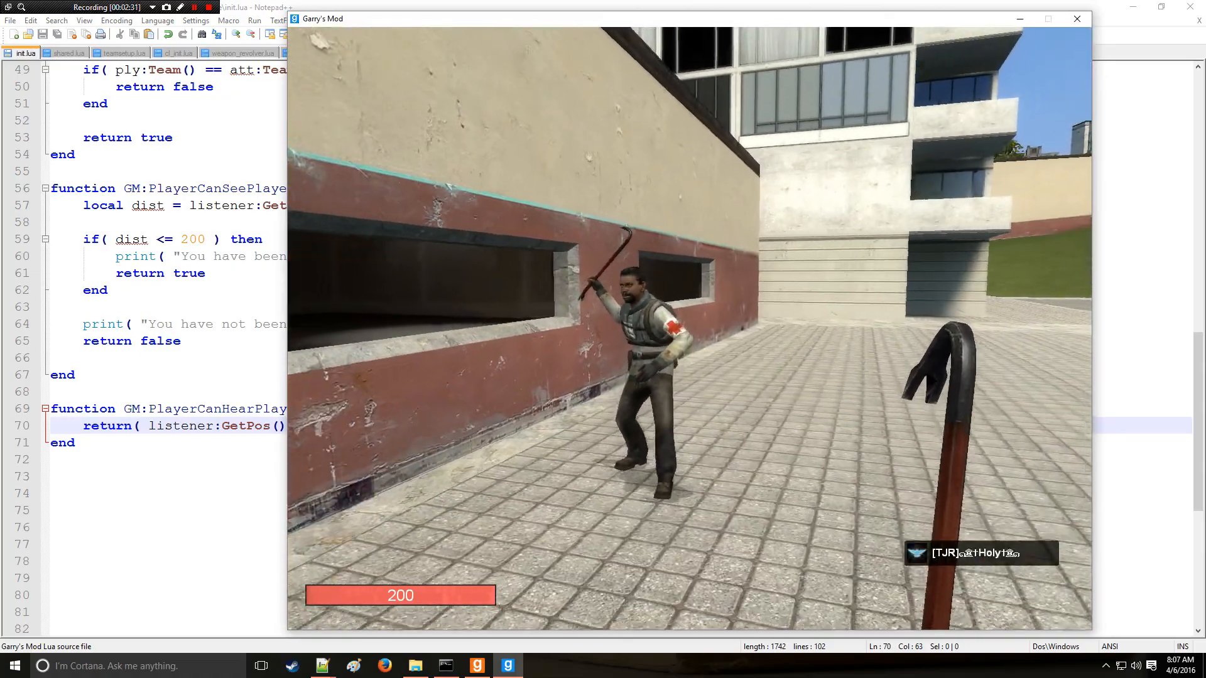